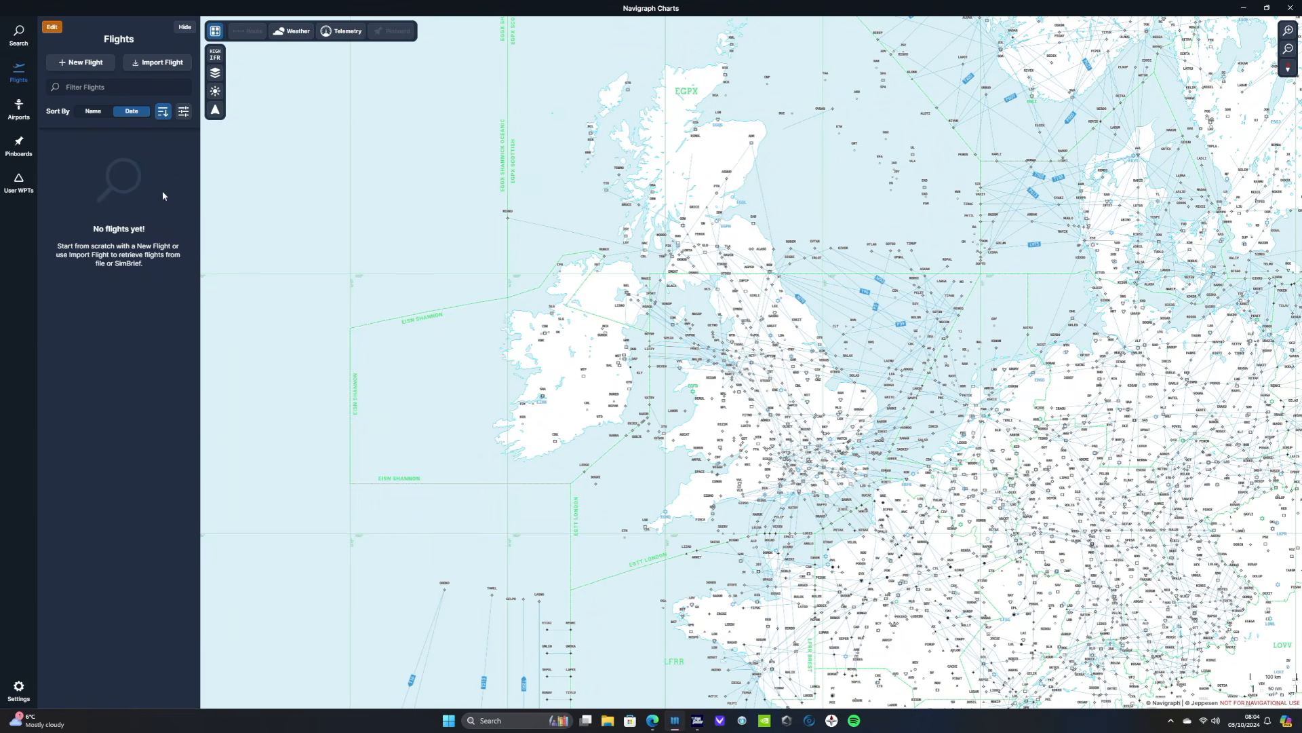
mouse_move(91, 53)
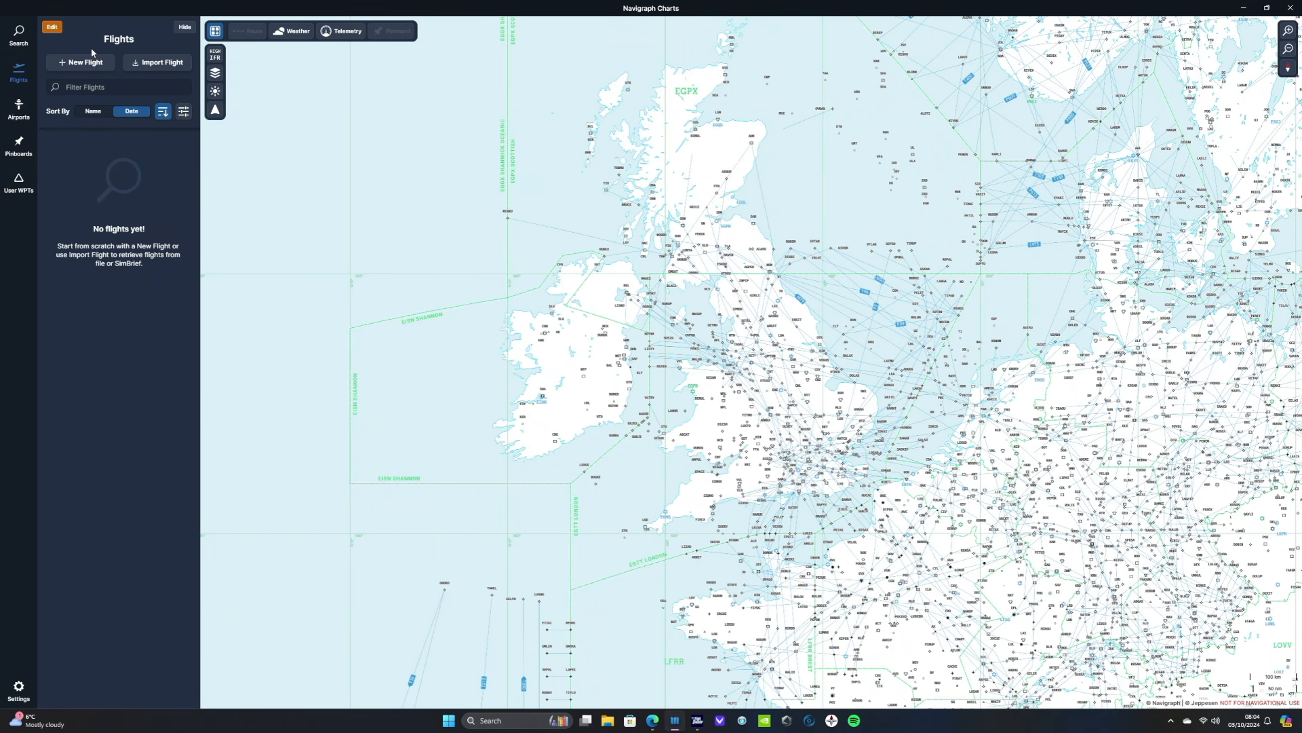
mouse_move(623, 335)
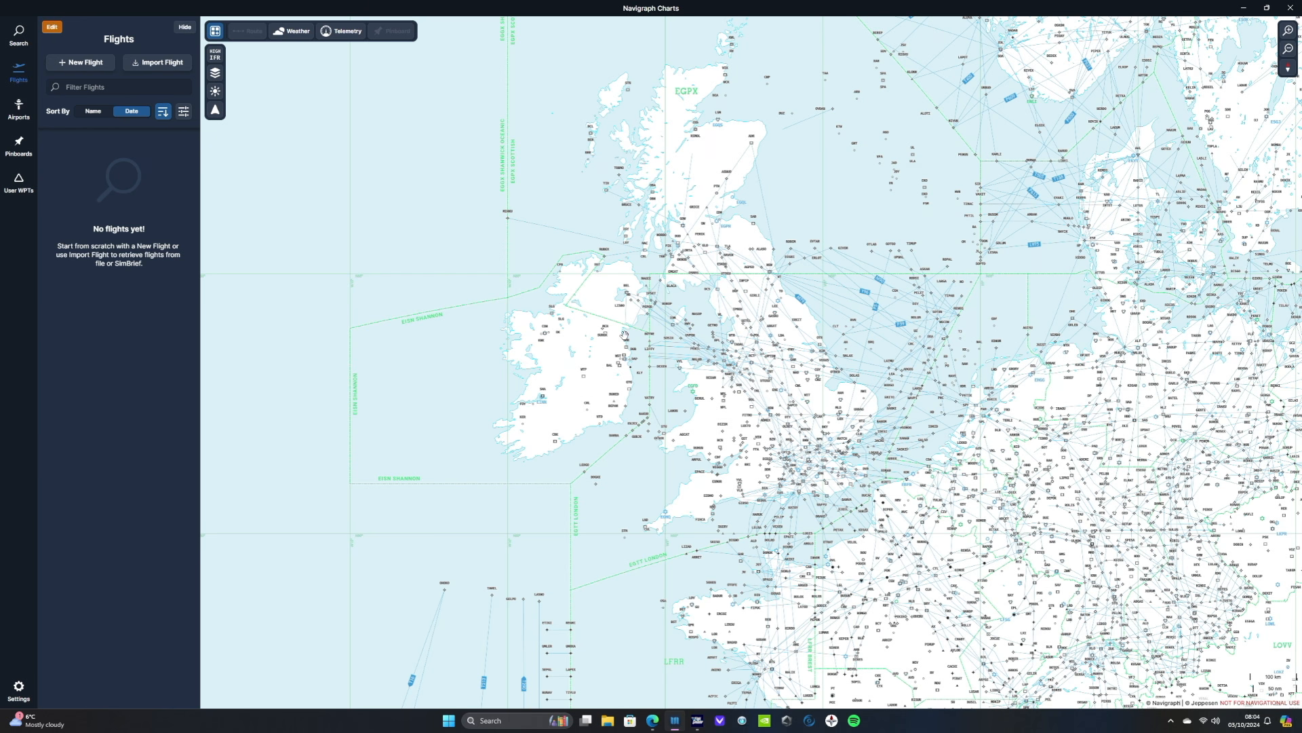
mouse_move(593, 348)
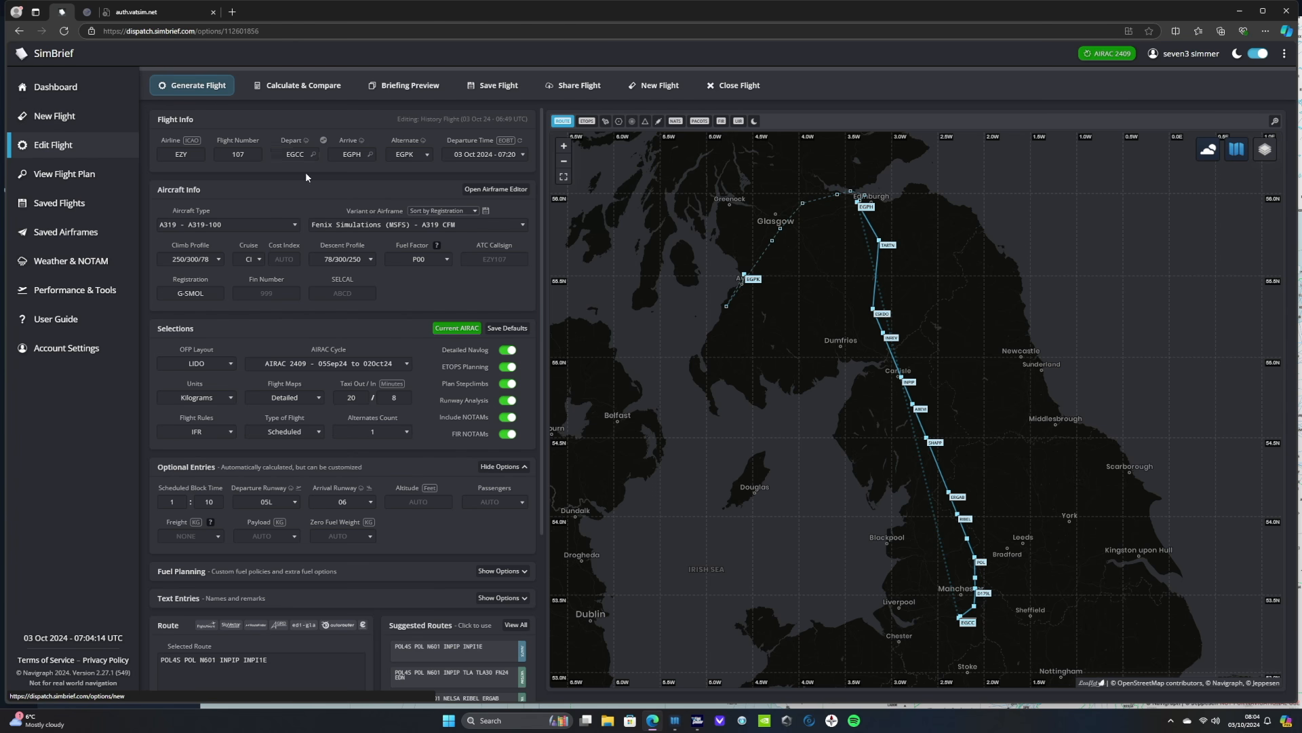
mouse_move(327, 327)
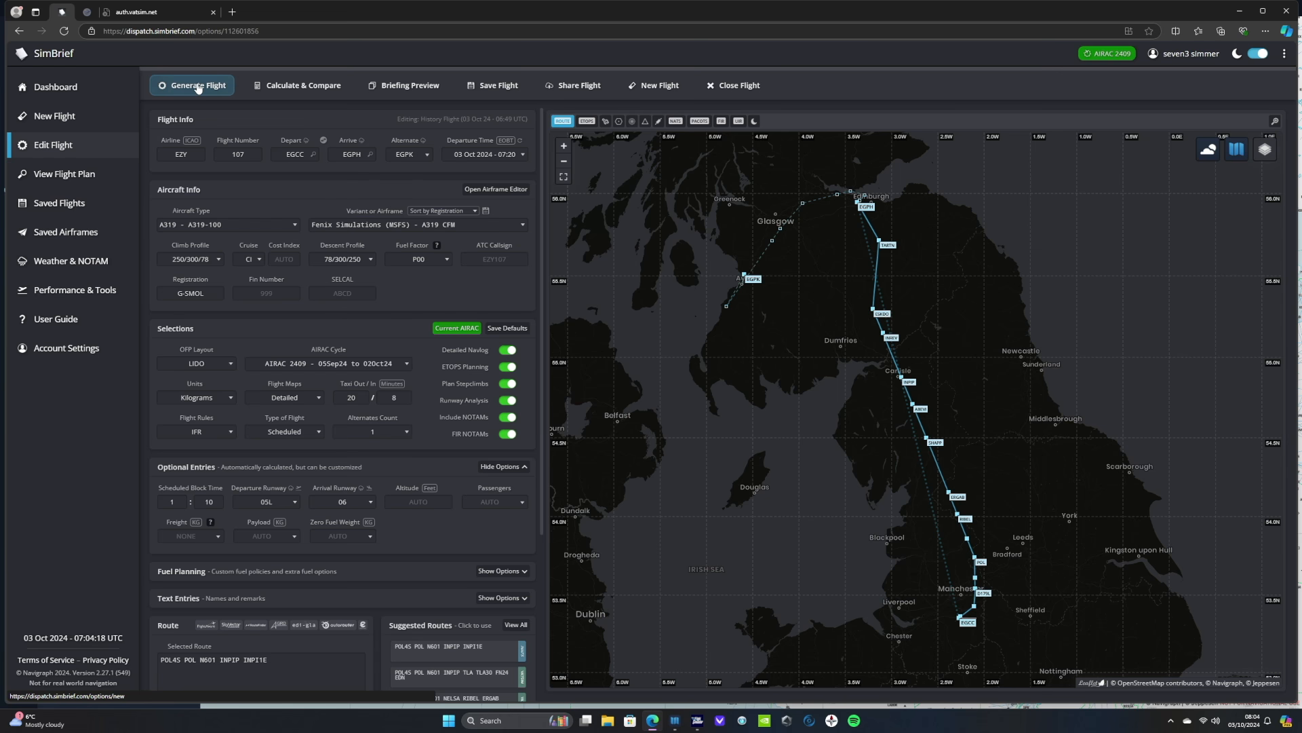
Generate the SimBrief EGCC to EGPH flight plan with the current aircraft and route
click(197, 84)
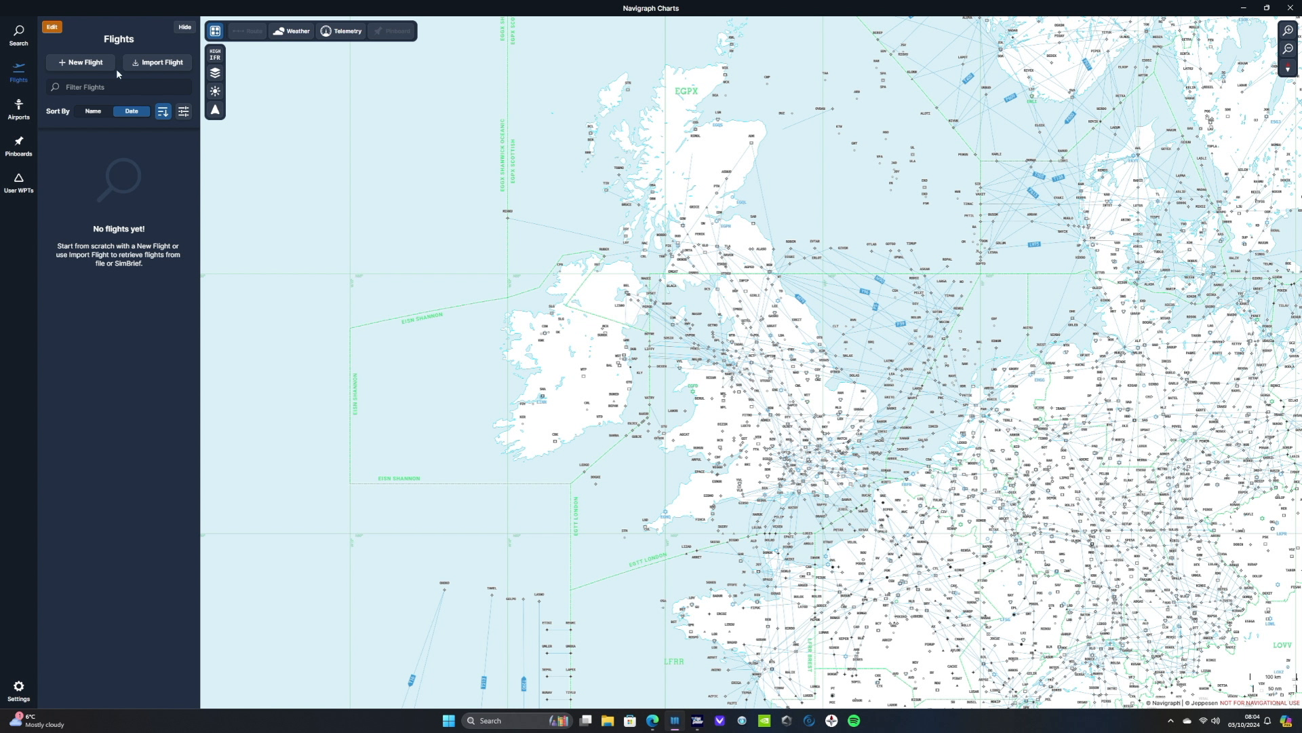
Import the newest EZY107 EGCC–EGPH flight from SimBrief so its route plots on the map
click(159, 62)
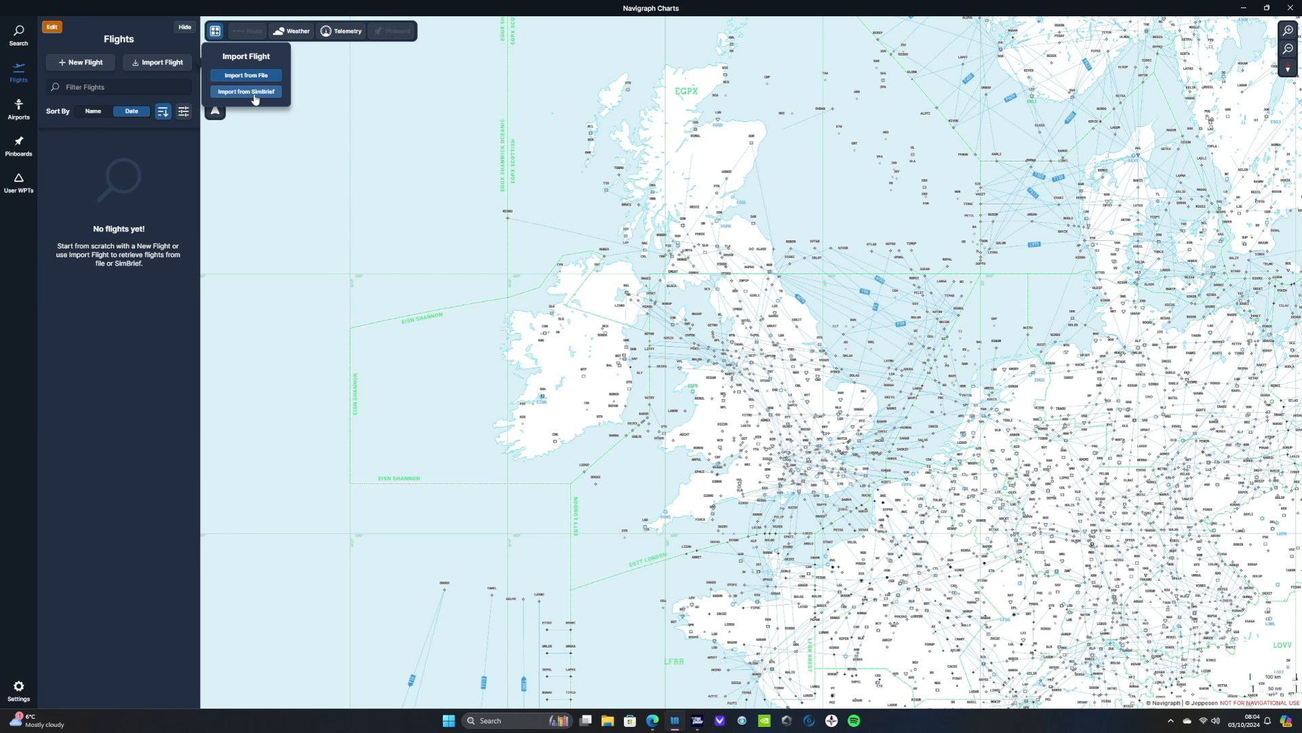
click(246, 91)
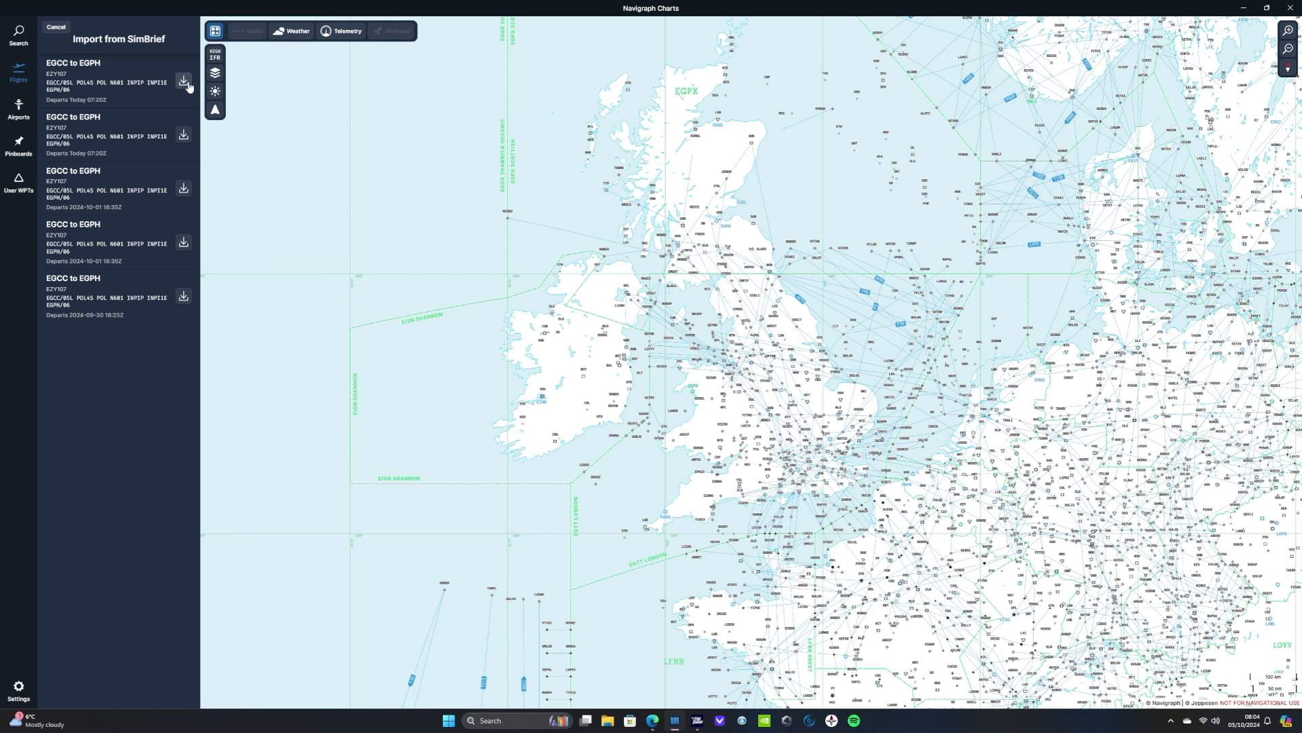
click(183, 82)
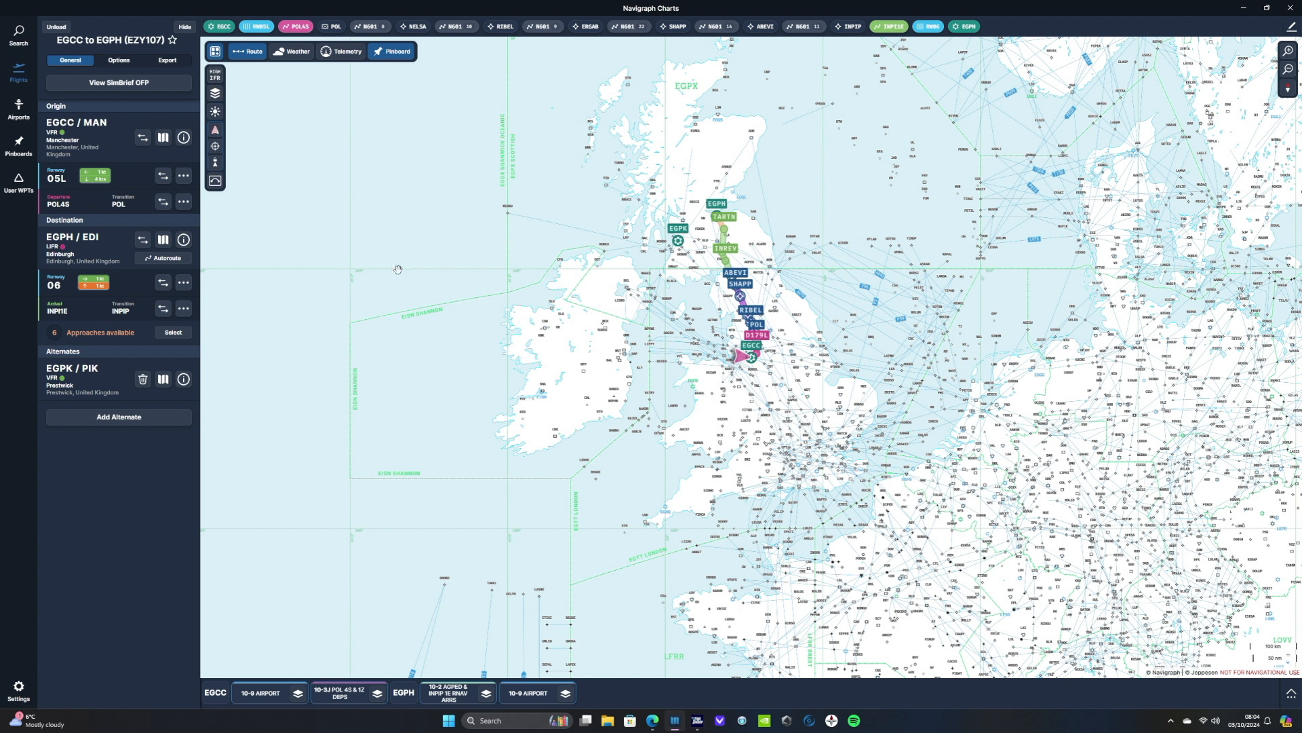
mouse_move(597, 289)
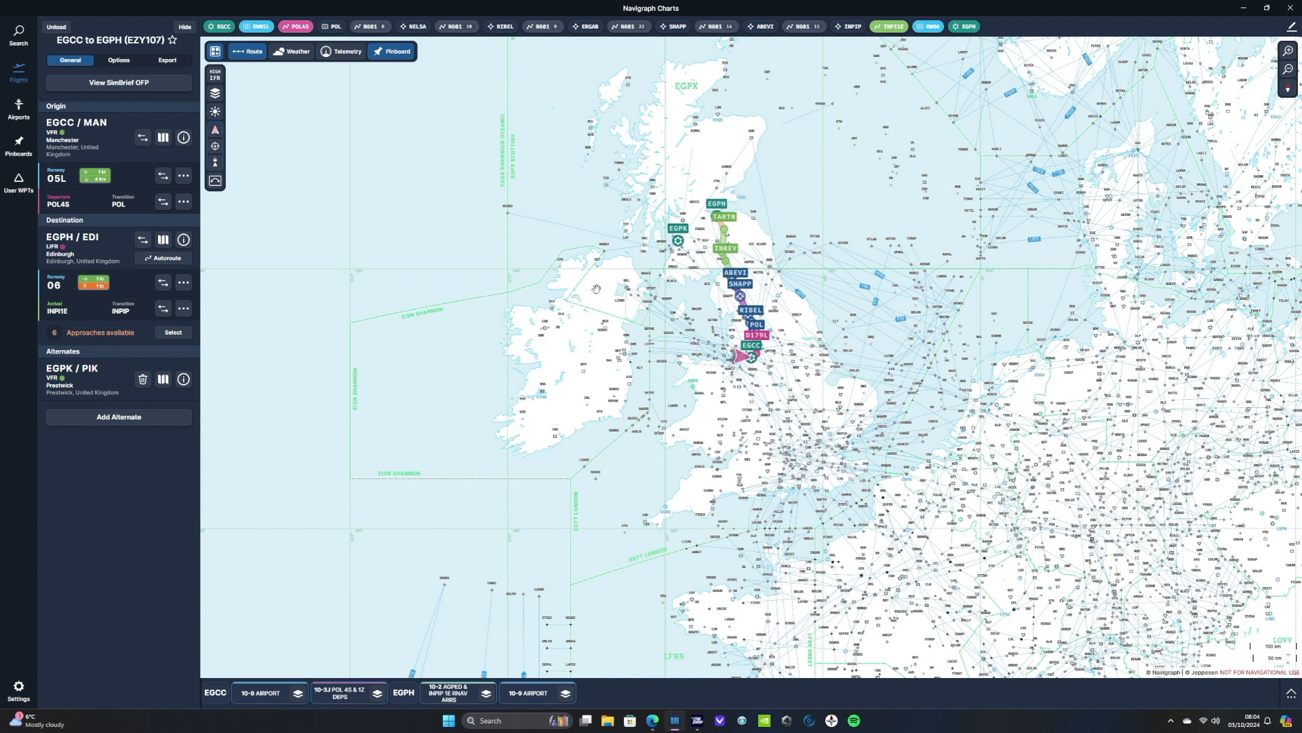
mouse_move(72, 140)
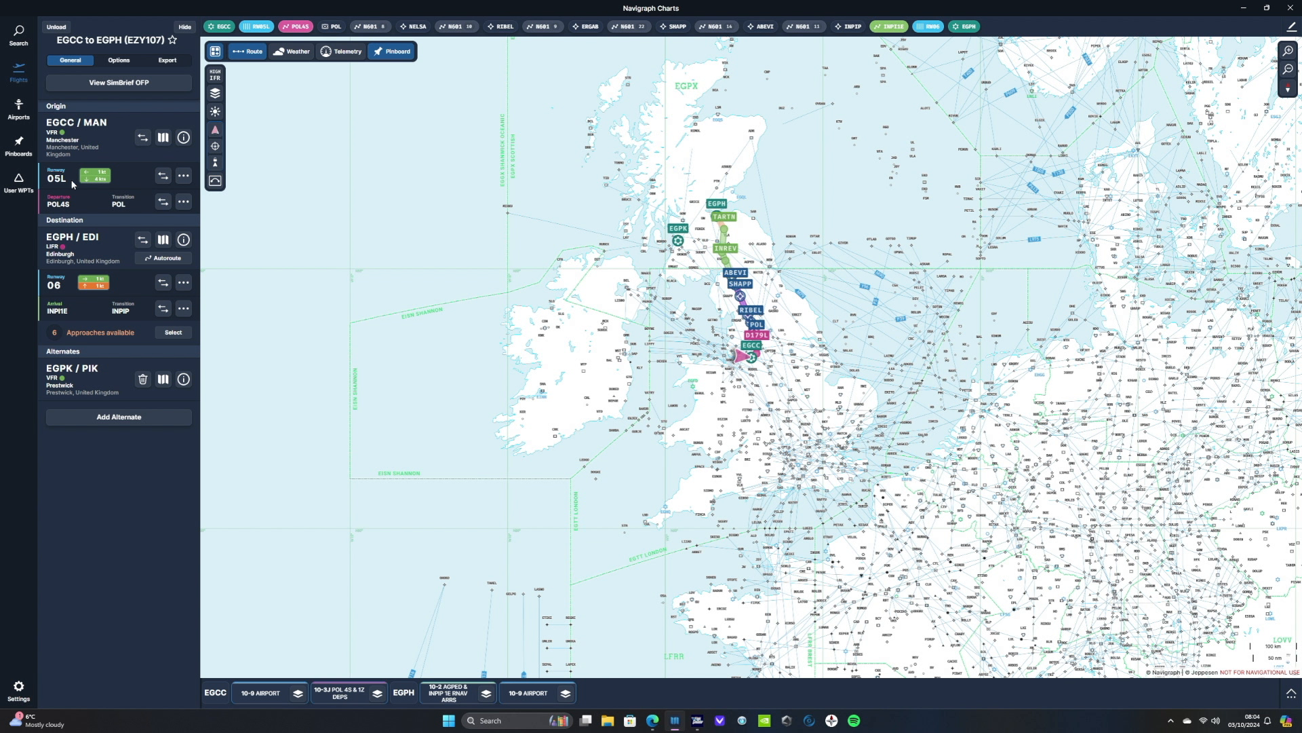
mouse_move(53, 205)
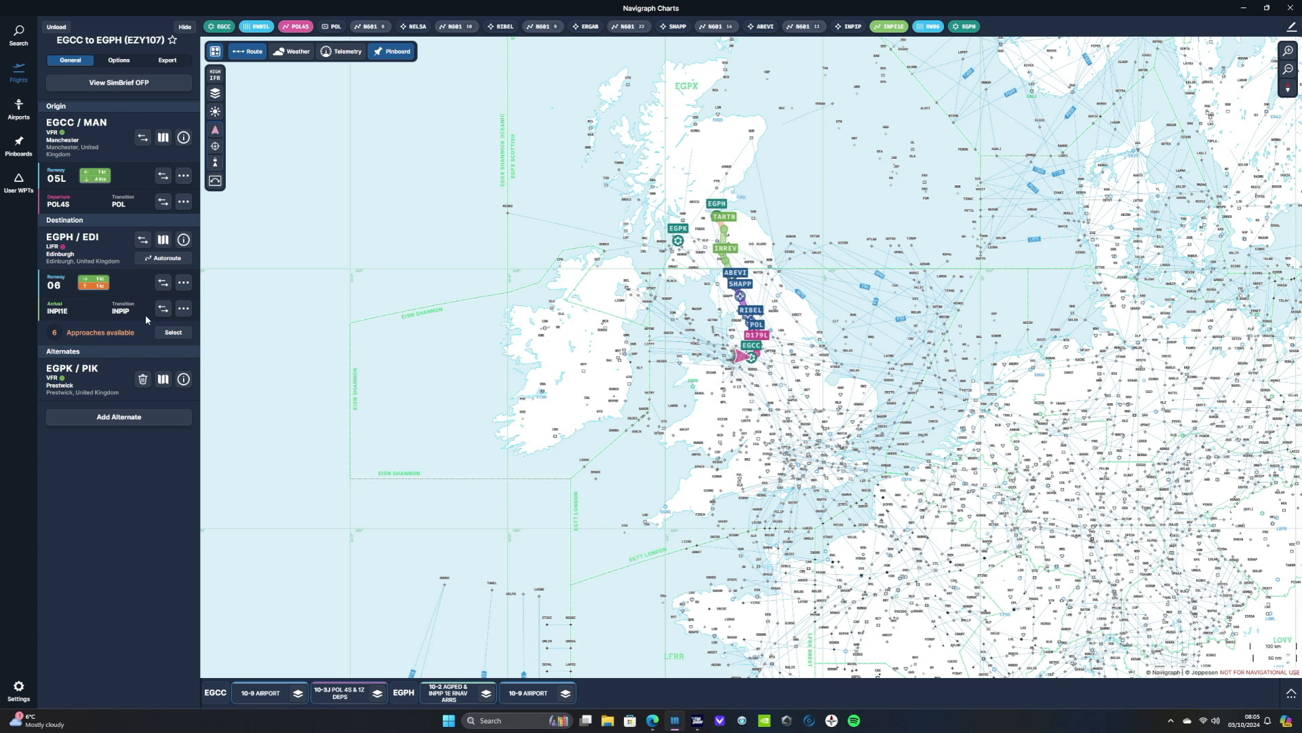
List the available approaches for the Edinburgh arrival from the flight summary
click(172, 332)
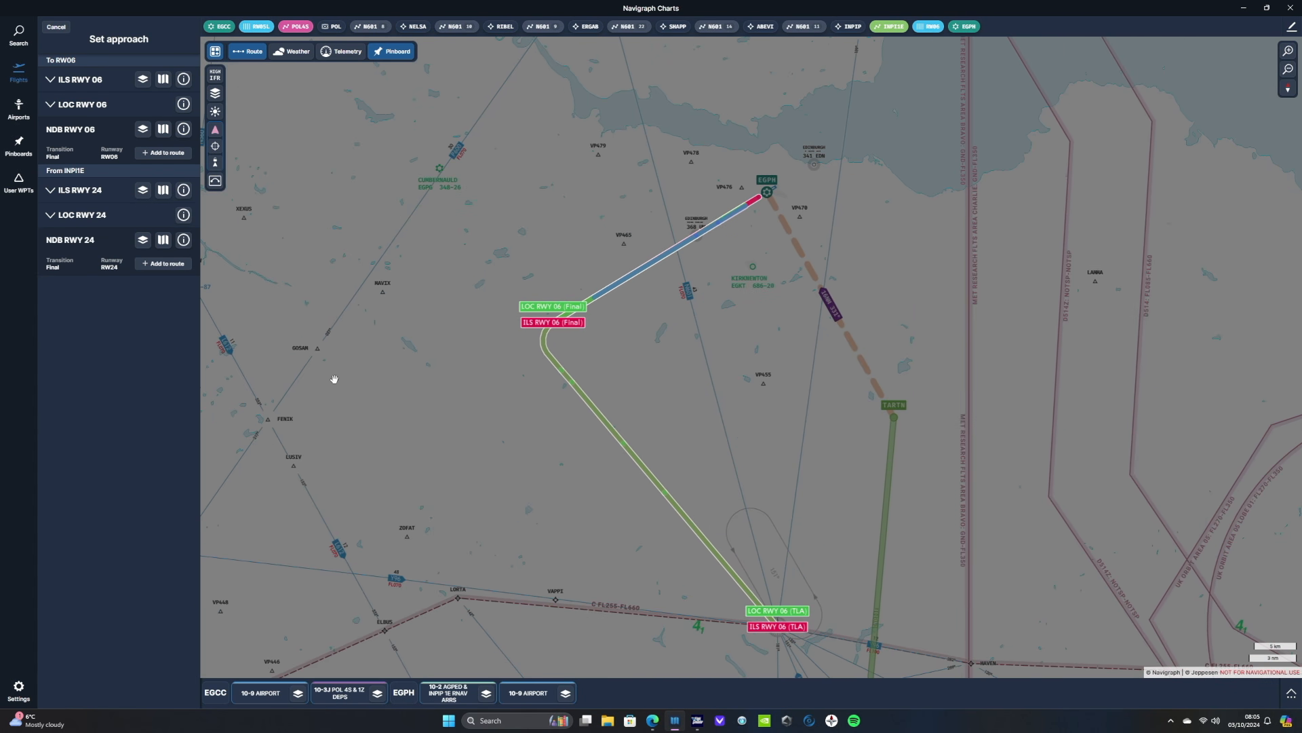
Add the ILS RWY 06 approach via TLA to the EGPH arrival
click(80, 79)
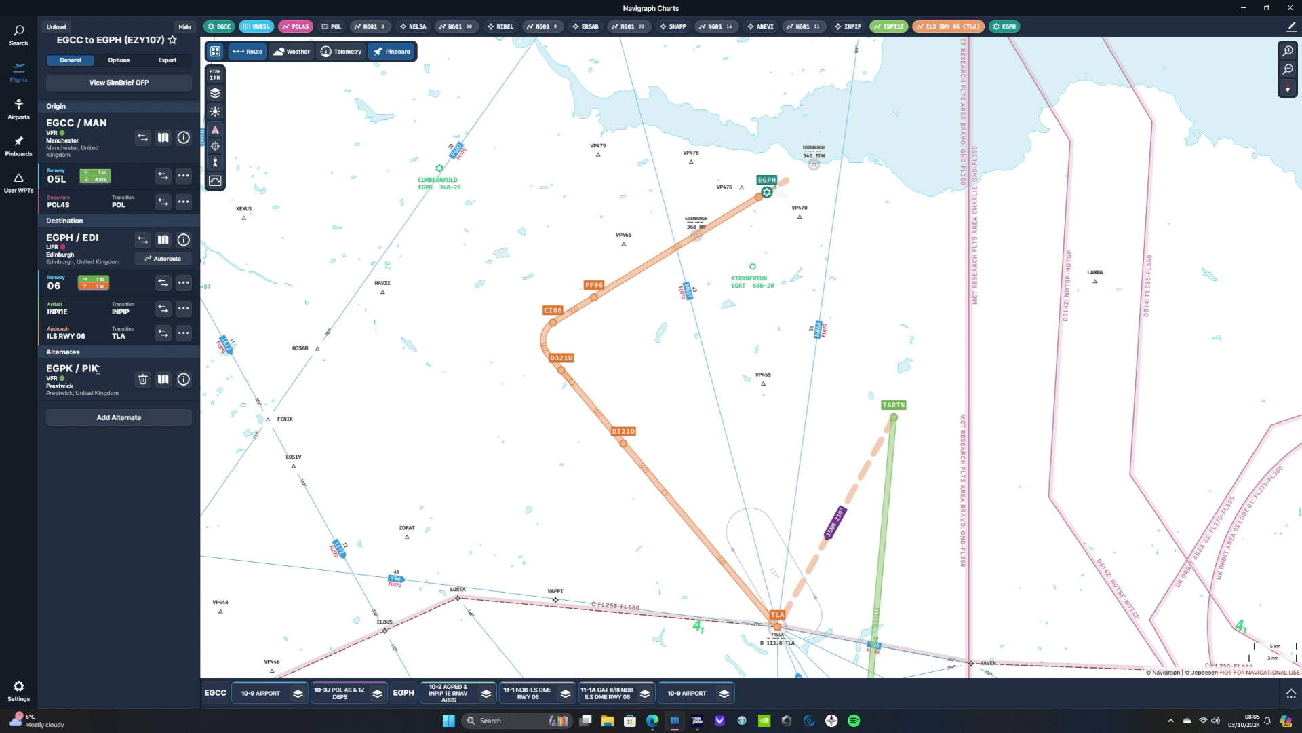
mouse_move(133, 187)
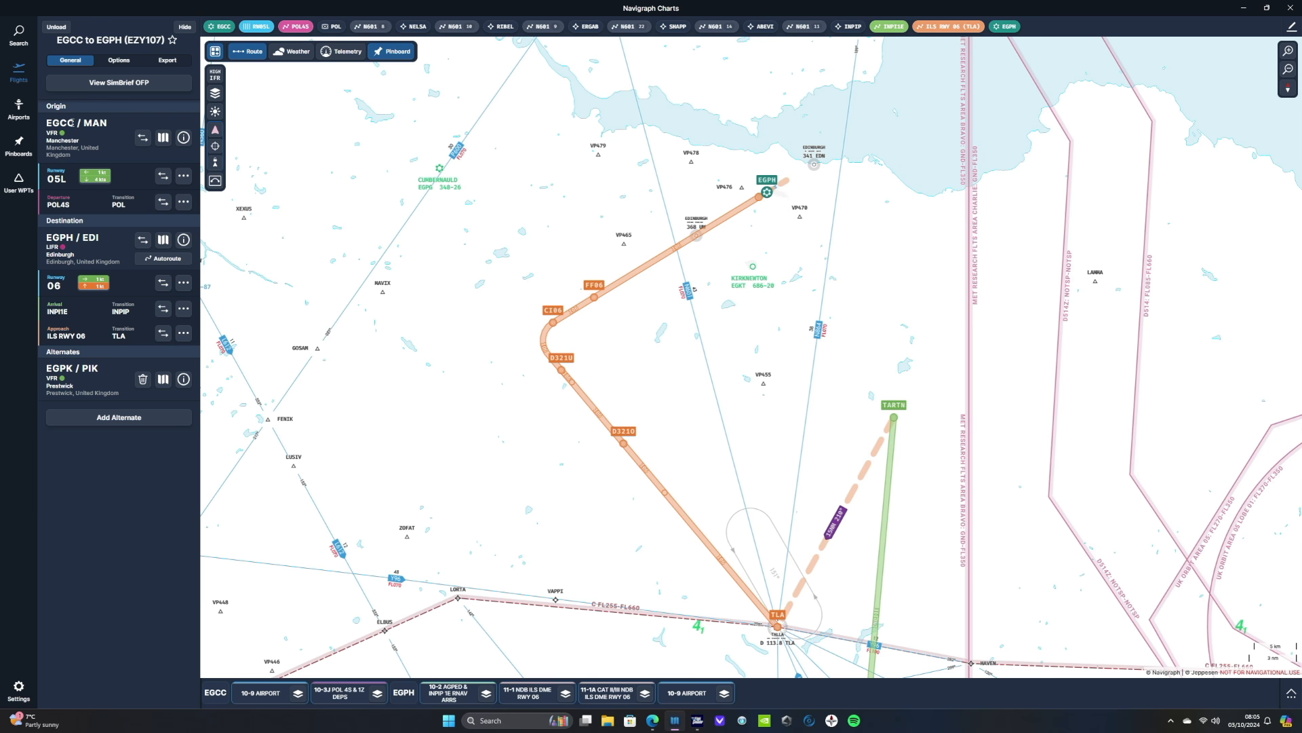
Review the SimBrief OFP down to its routing section, then dismiss it
click(118, 83)
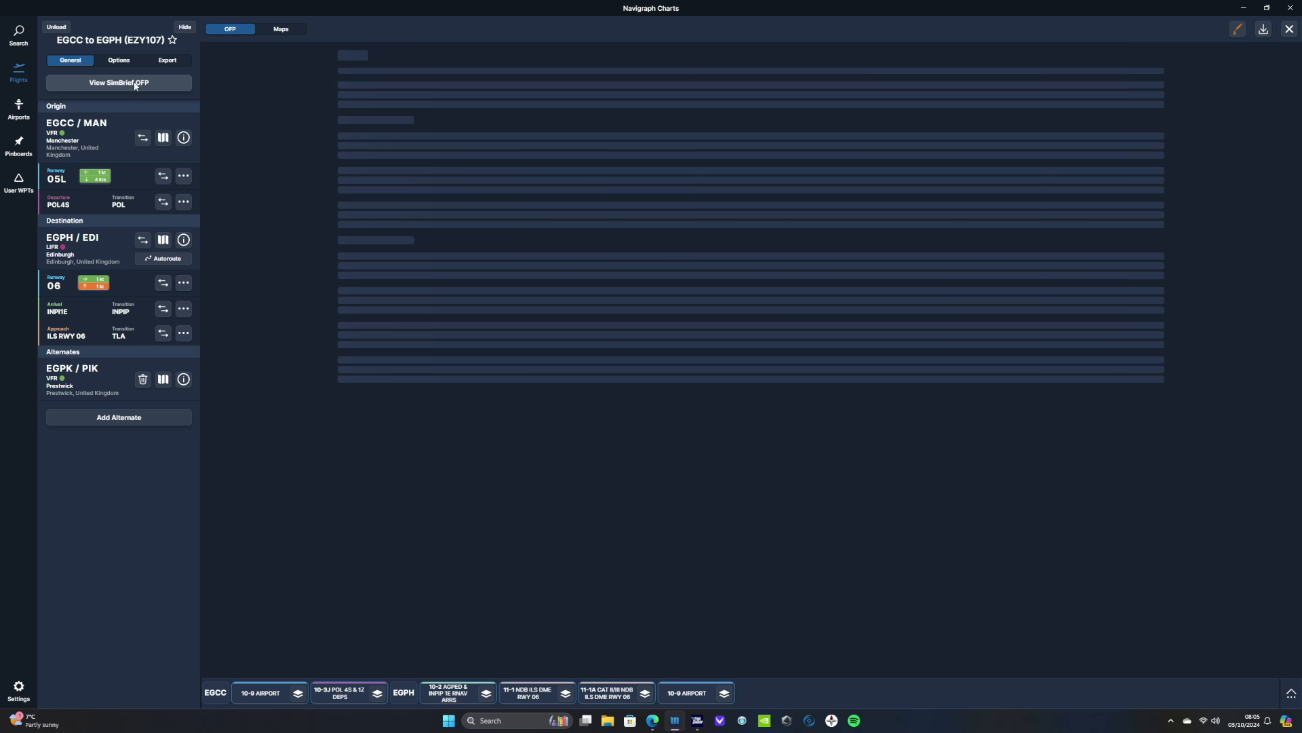
click(118, 83)
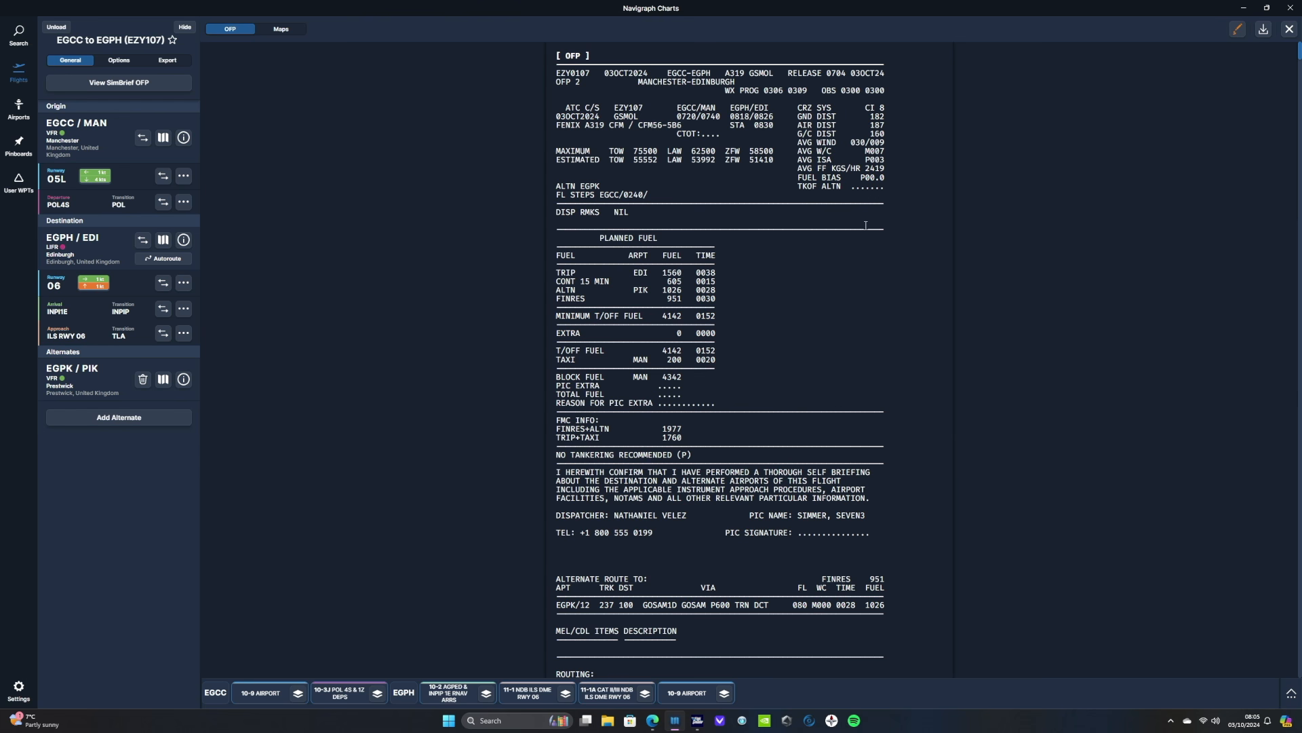
scroll(down, 3)
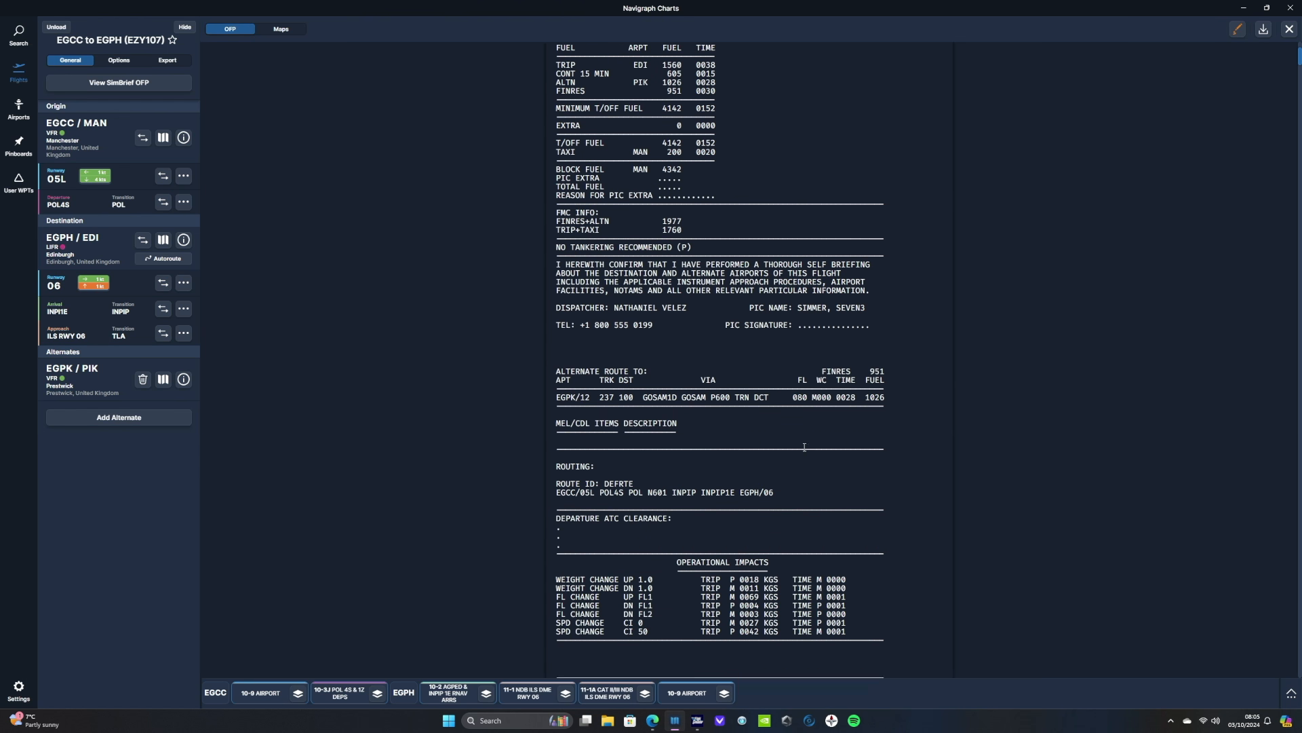
scroll(down, 3)
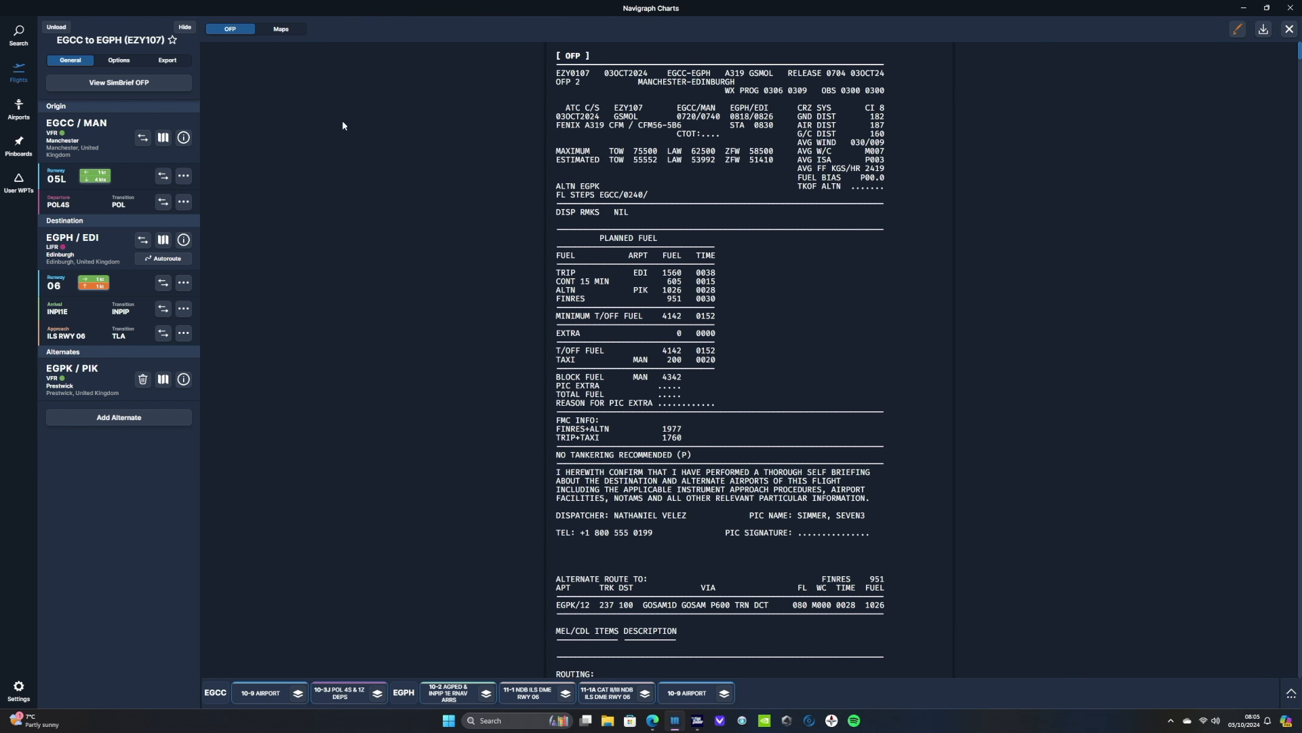
click(281, 28)
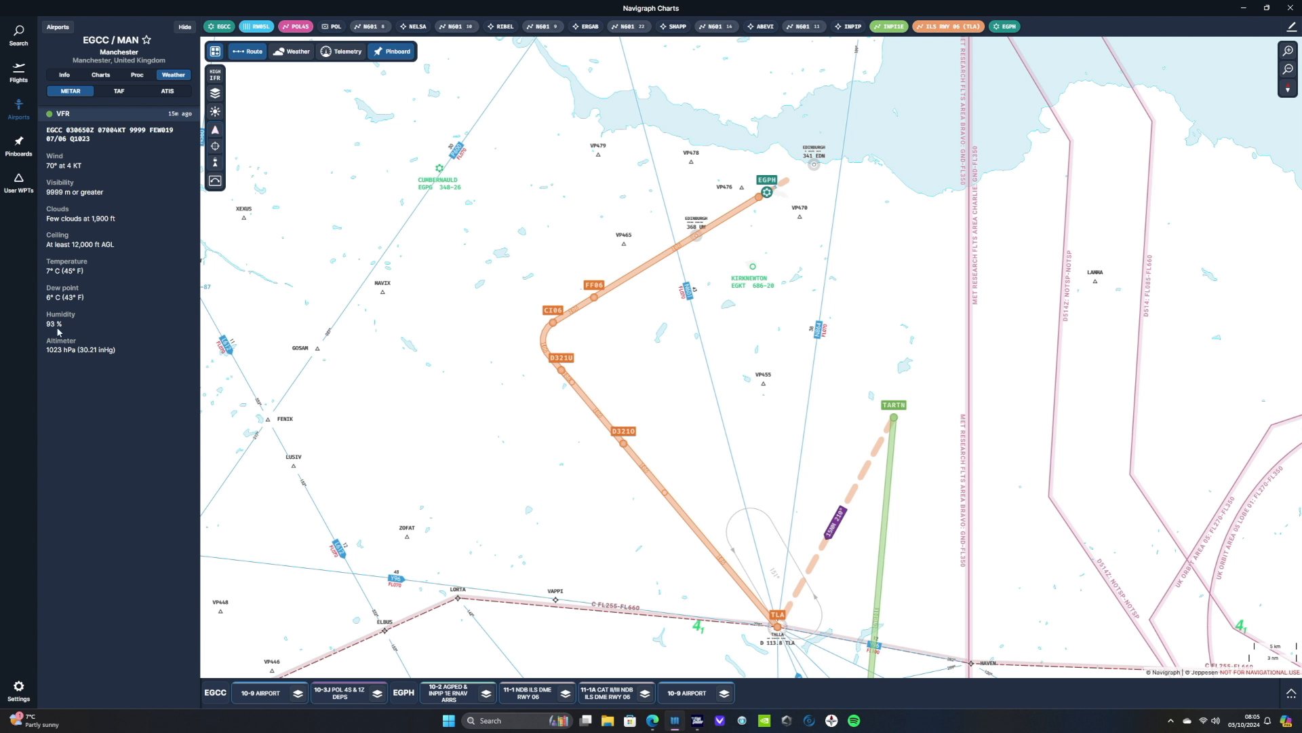
mouse_move(150, 320)
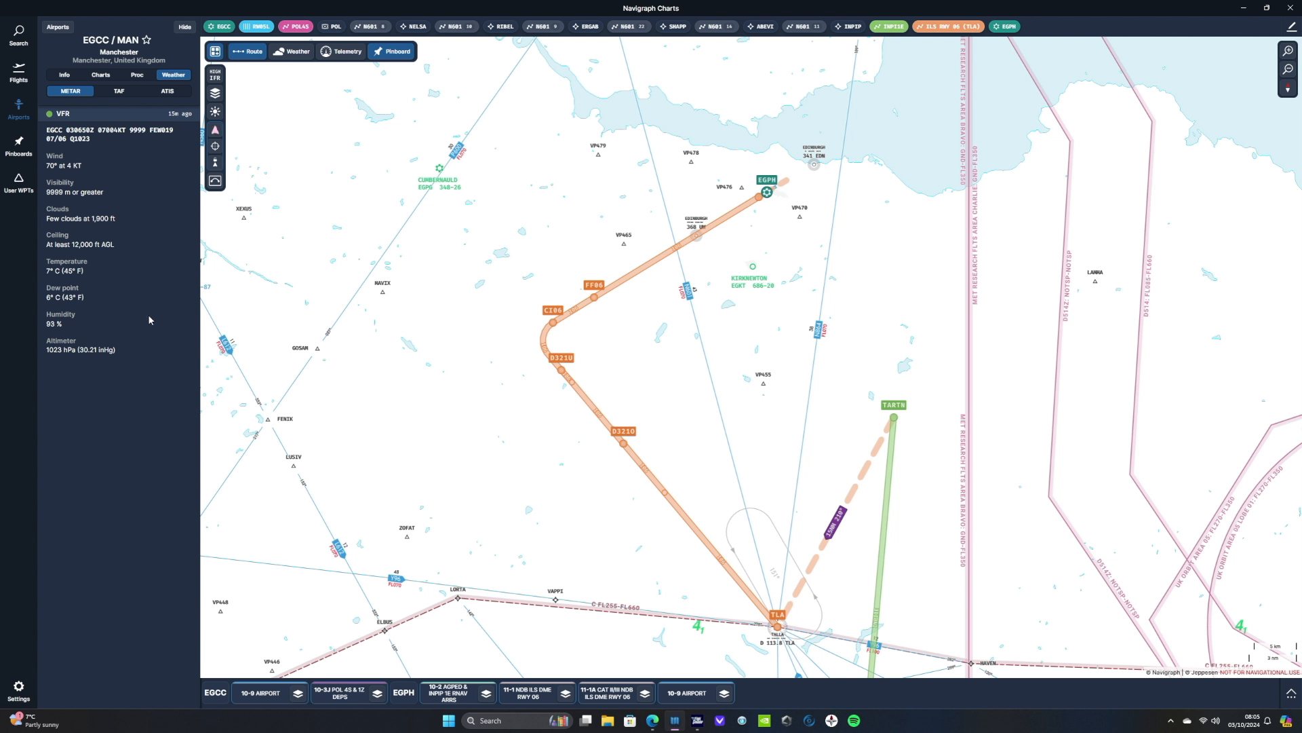
Check Manchester's TAF, then its Real and VATSIM ATIS (none available), and return to METAR
click(118, 92)
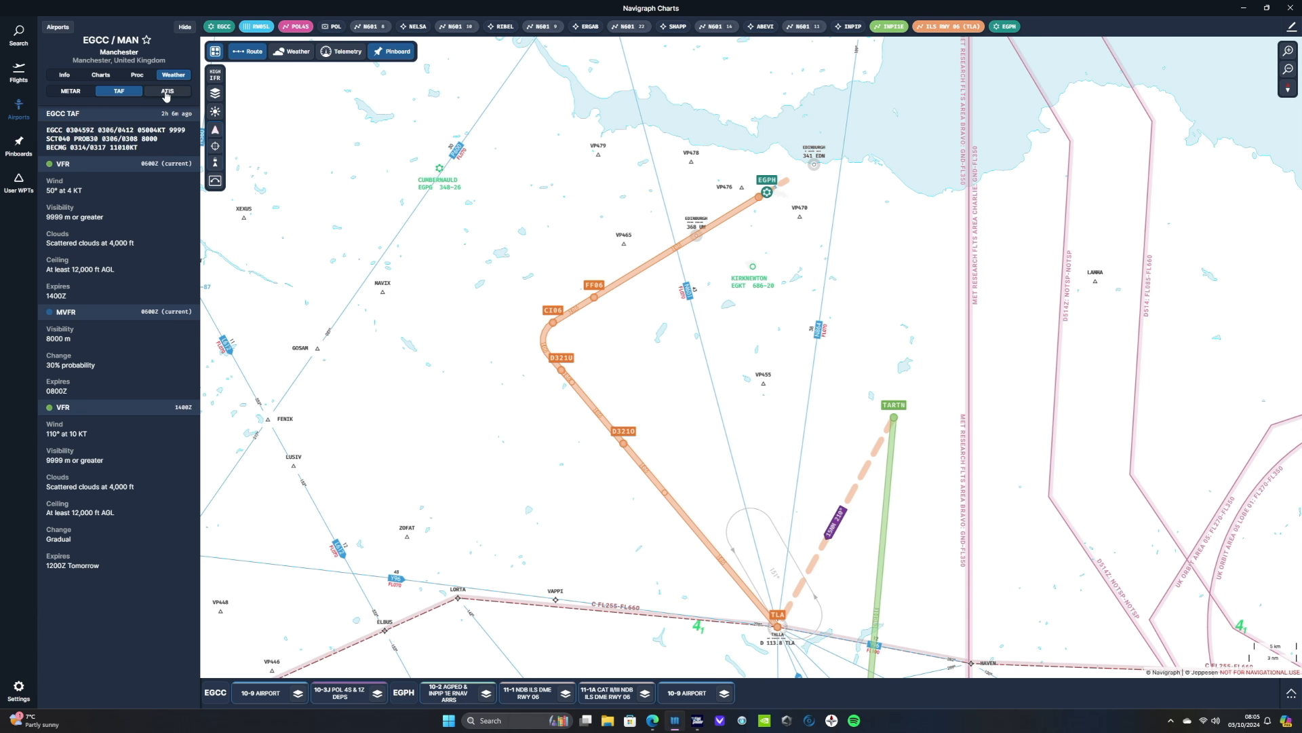
click(166, 90)
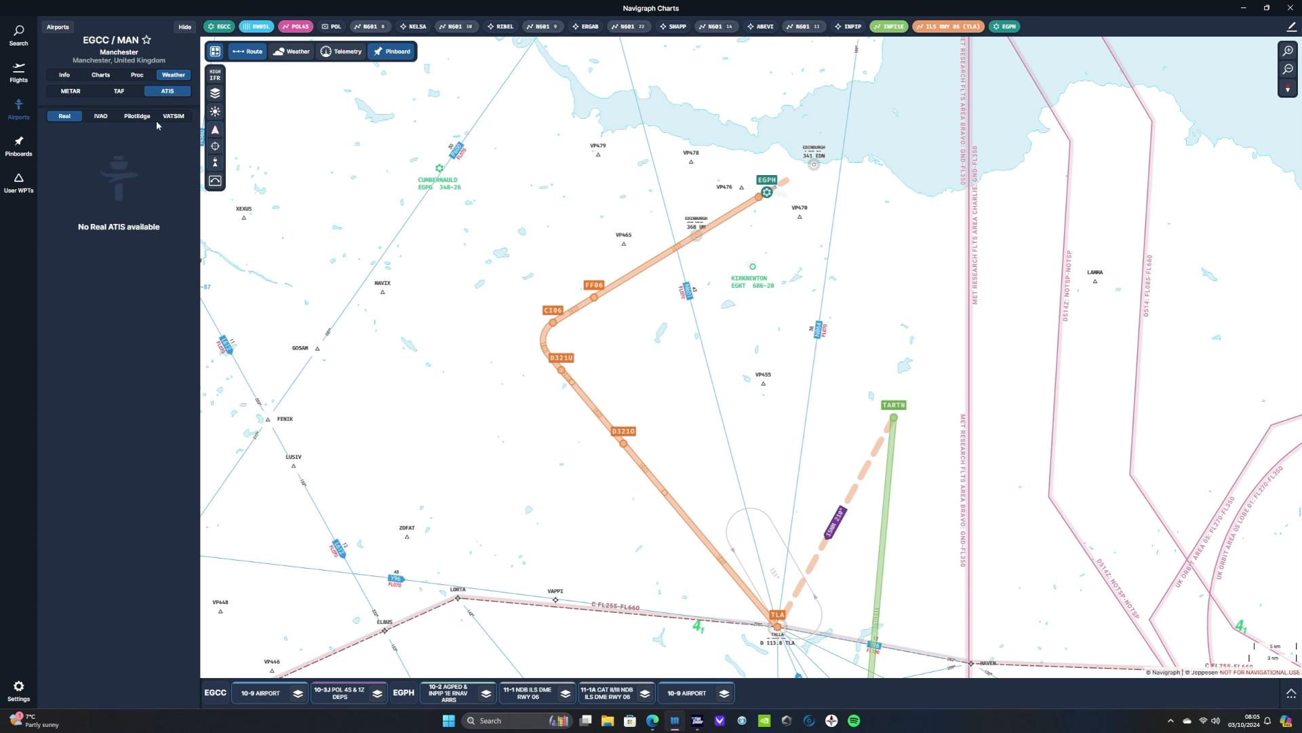
click(174, 117)
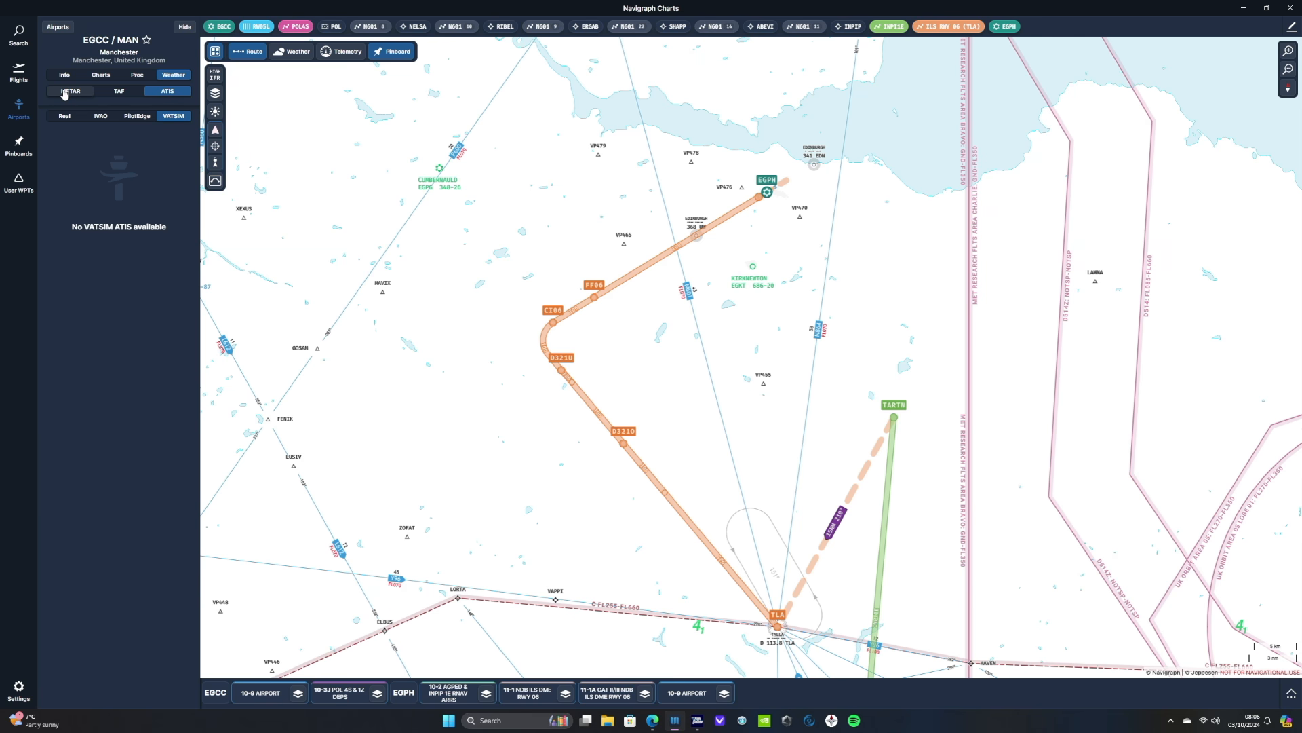
click(71, 91)
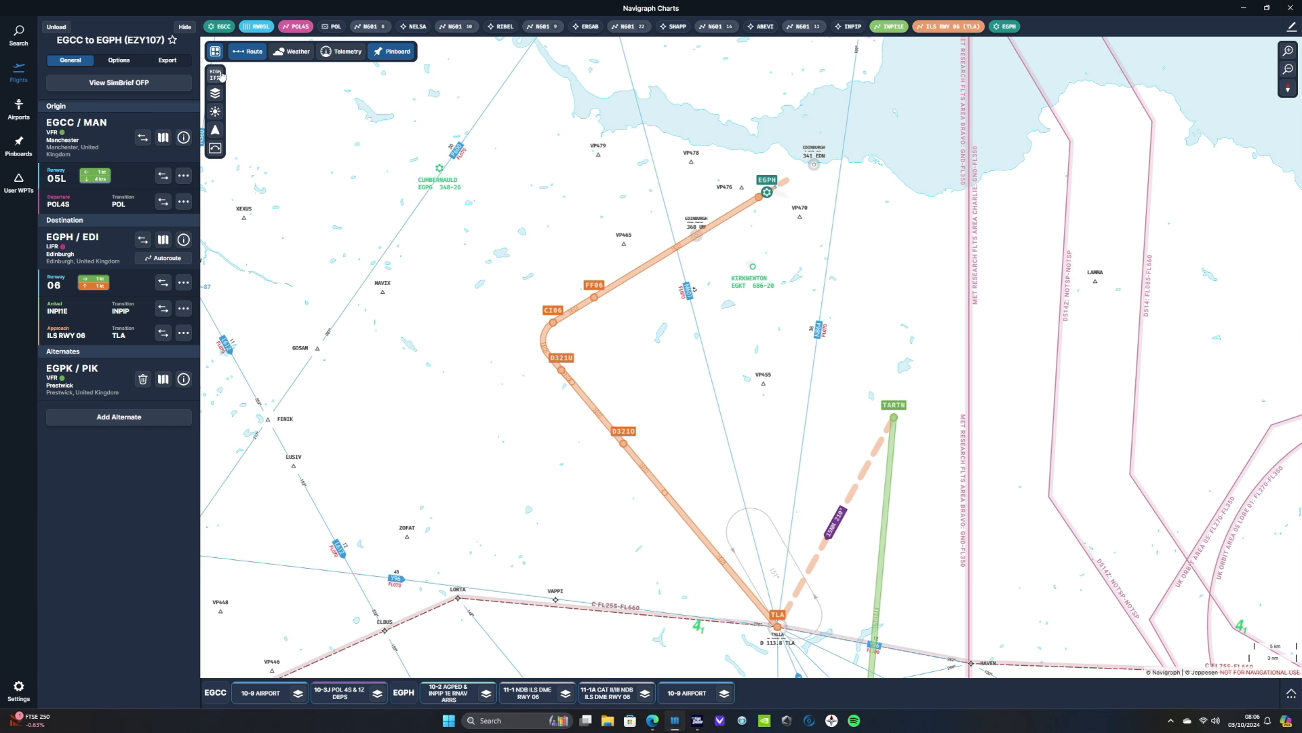
Apply the IFR HIGH map preset to the enroute map
click(215, 75)
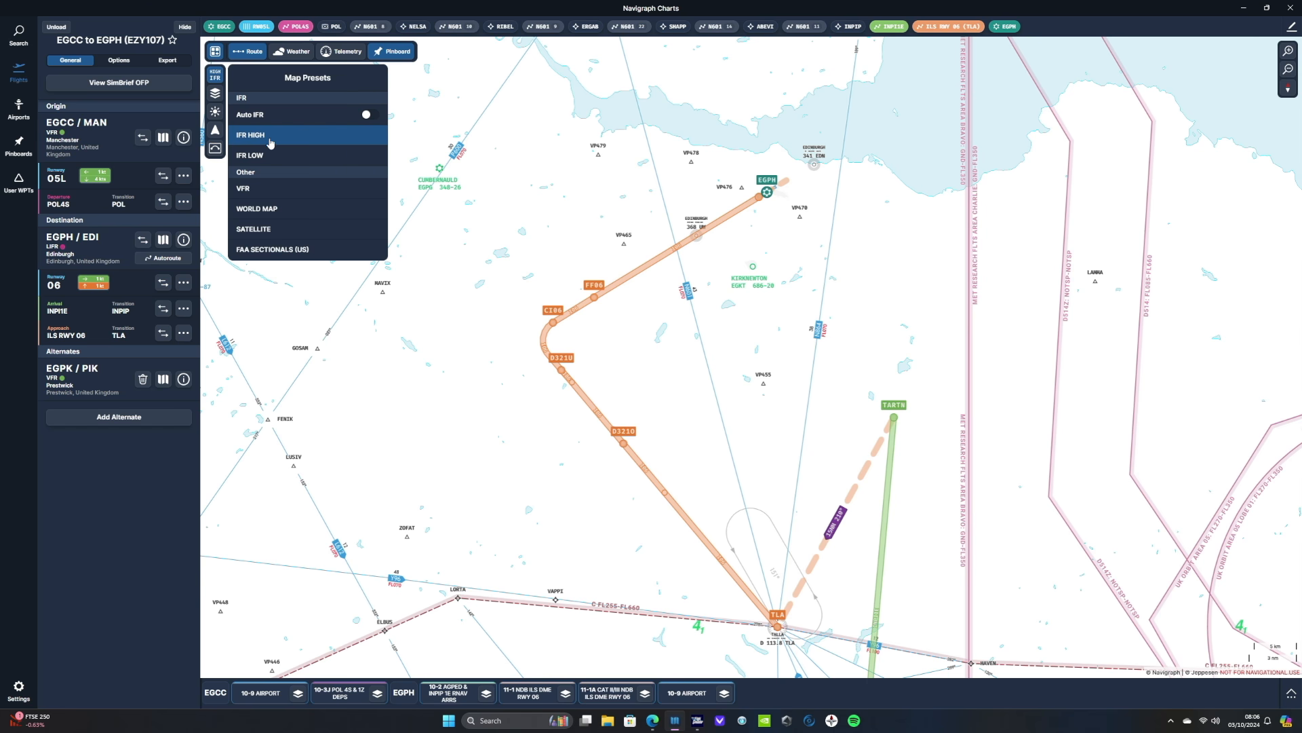
click(243, 187)
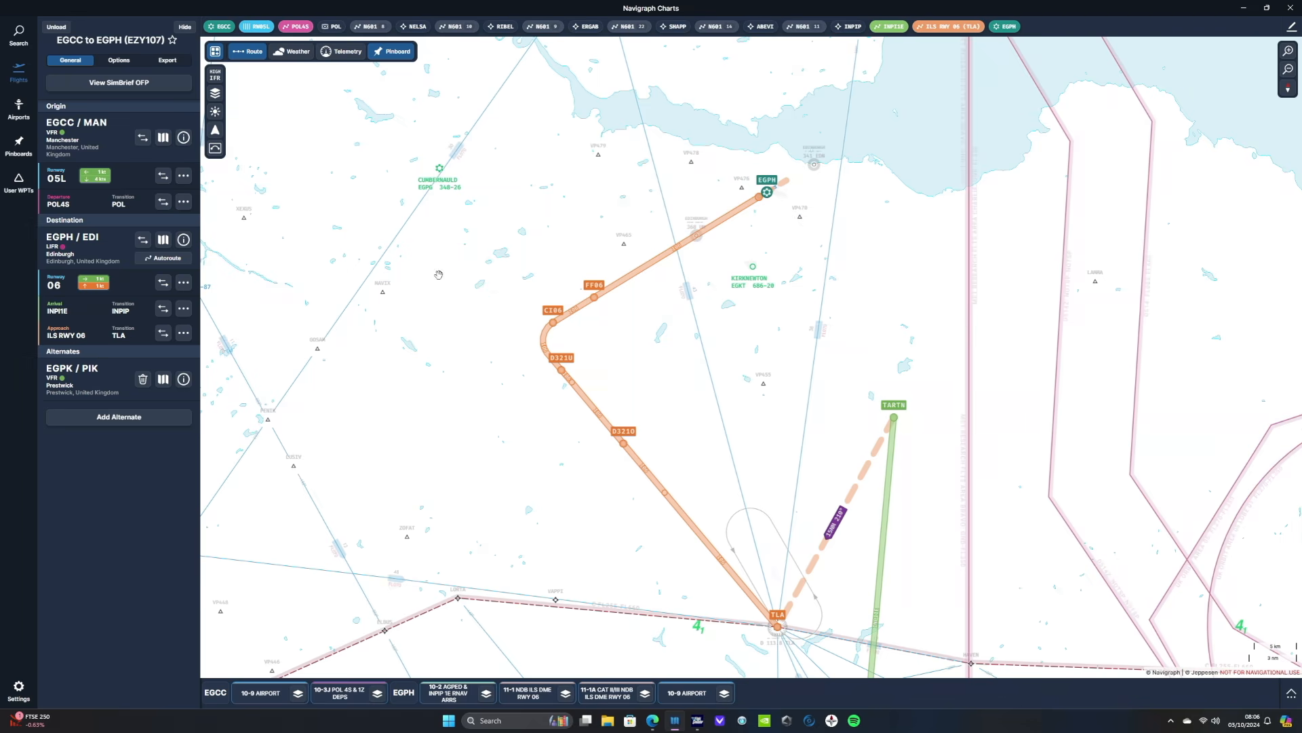
click(215, 92)
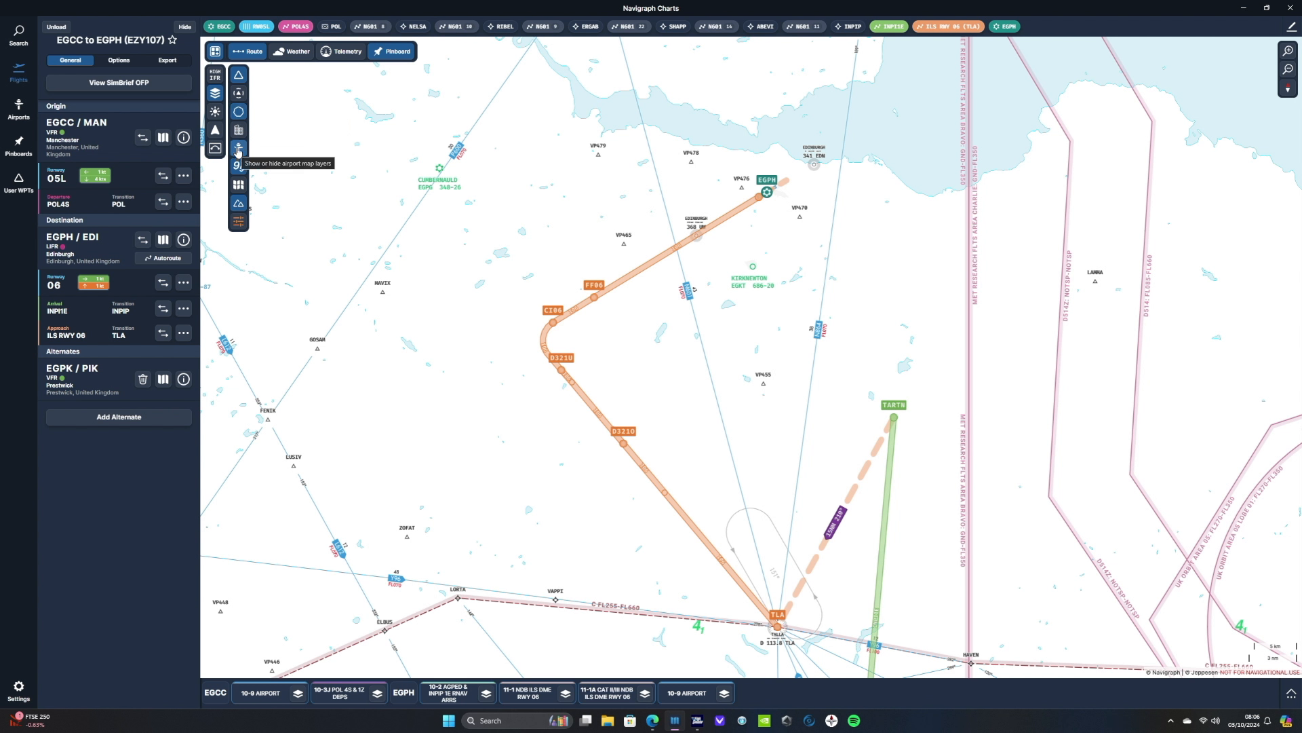
mouse_move(239, 165)
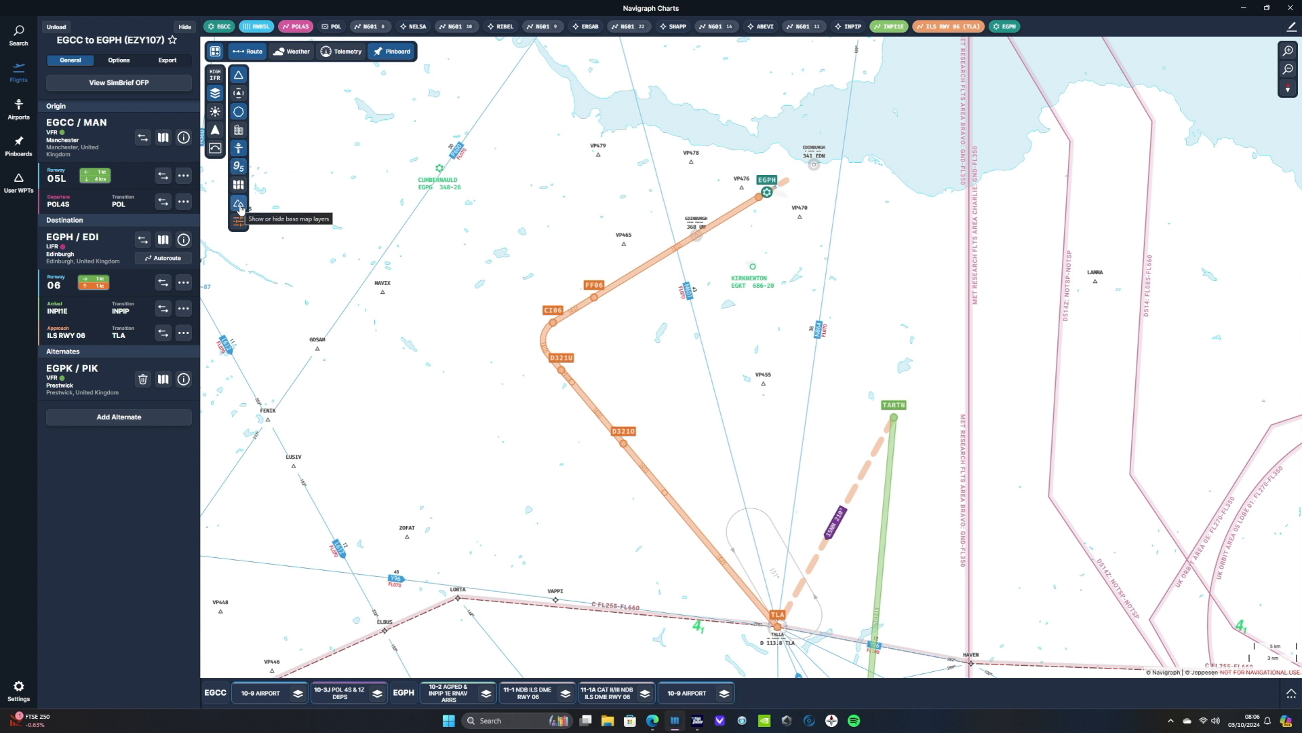
mouse_move(261, 208)
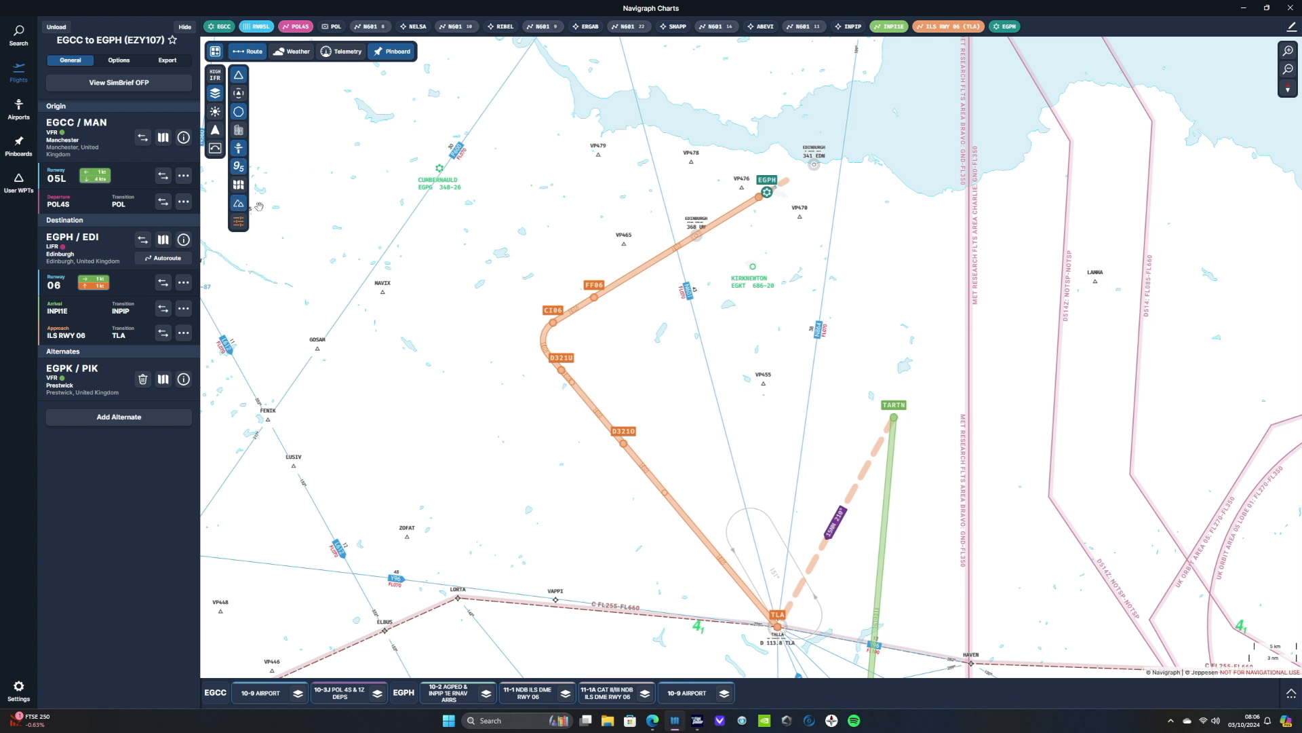
click(216, 93)
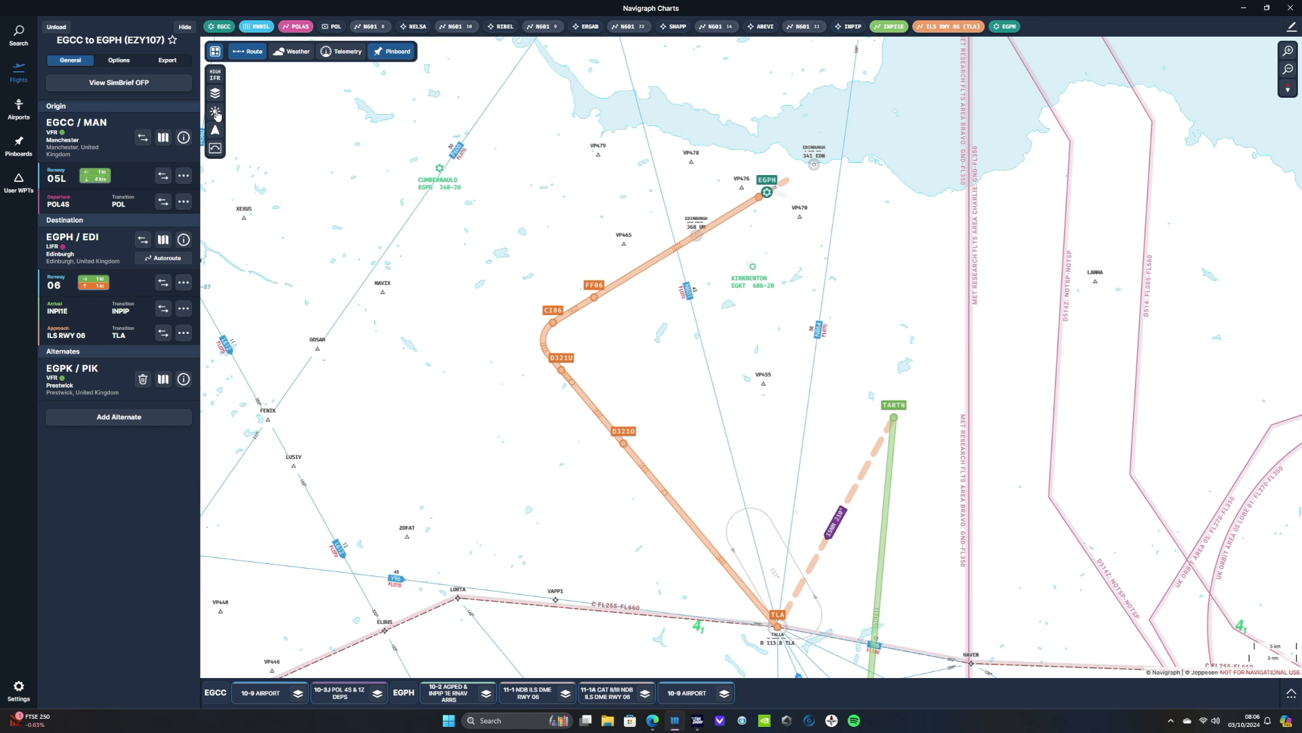
click(216, 113)
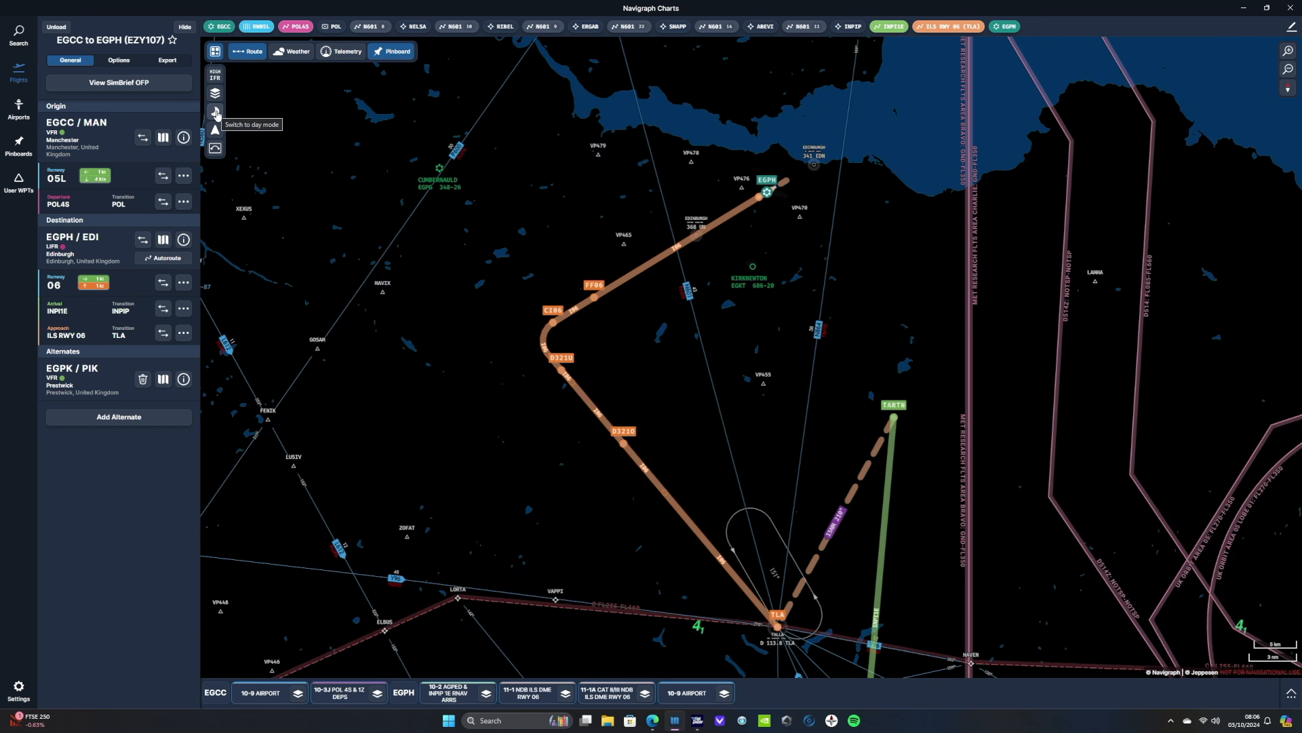
click(216, 113)
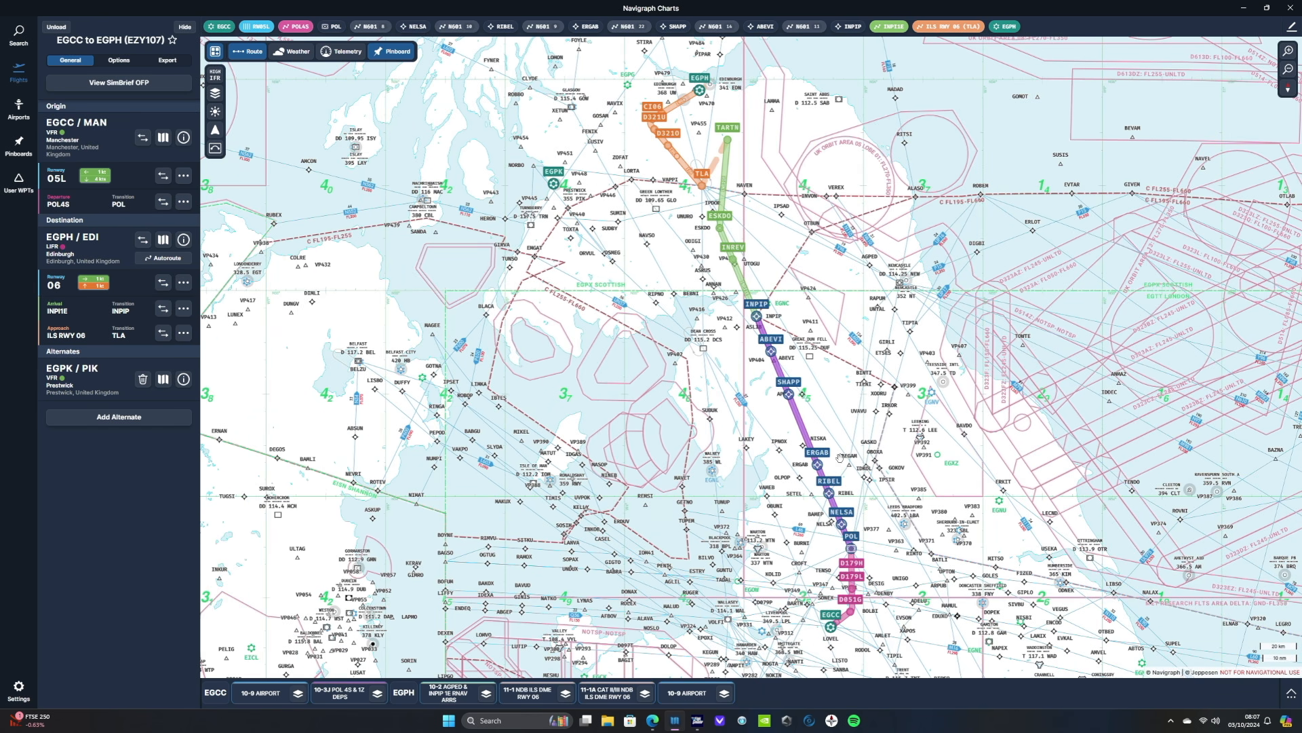
mouse_move(841, 458)
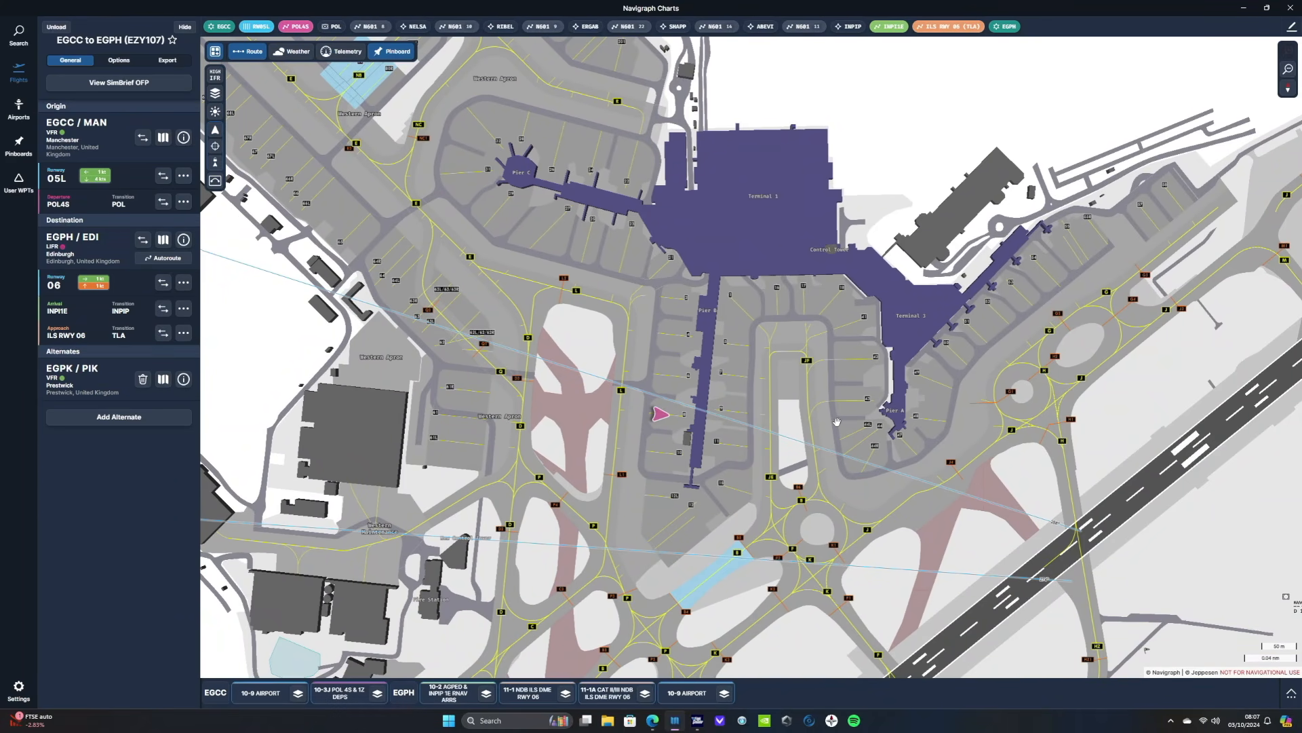
mouse_move(215, 146)
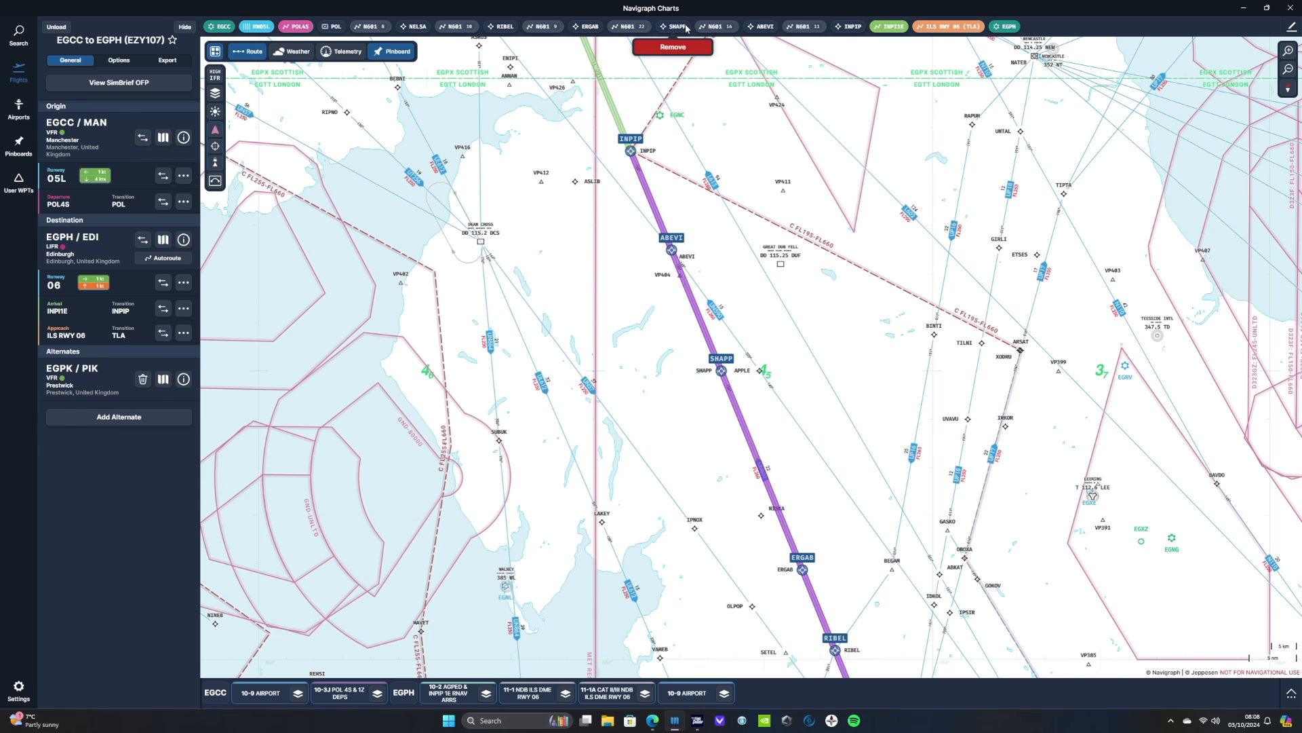
Delete SNAPP from the route bar so ERGAB connects straight to ABEVI
click(672, 46)
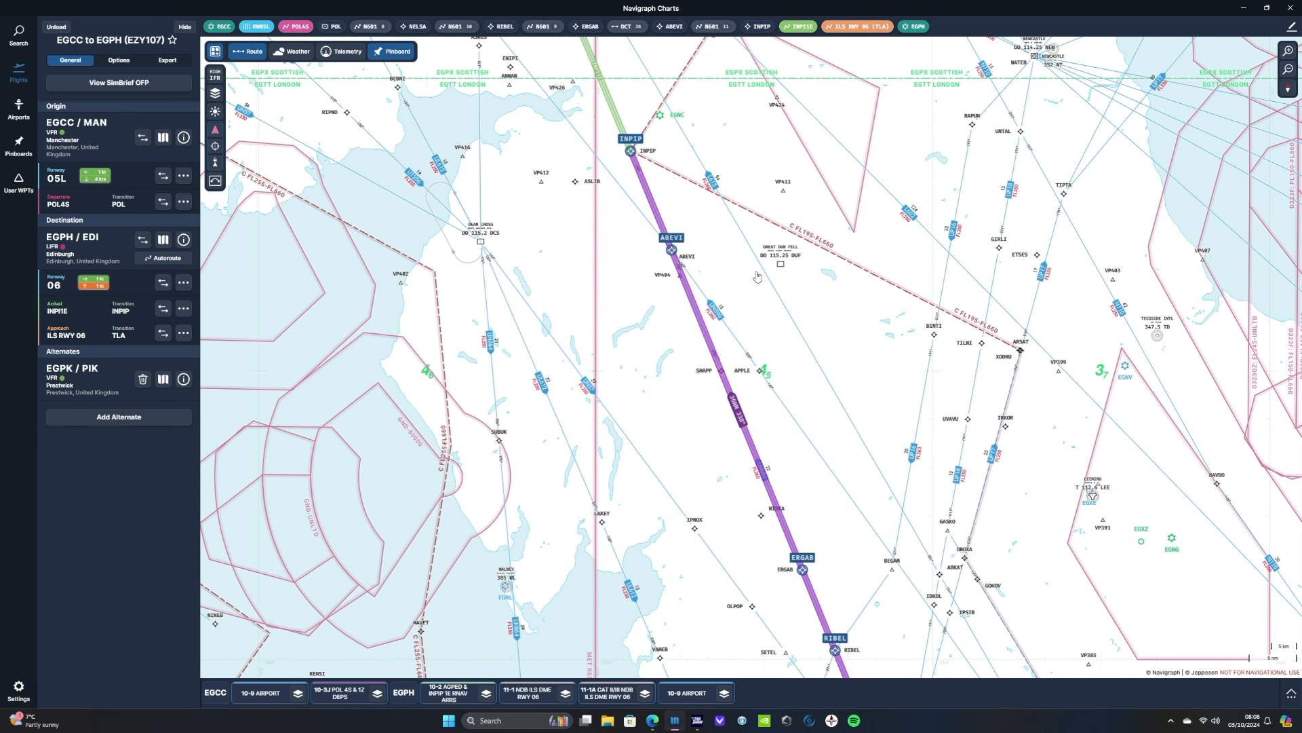
mouse_move(939, 405)
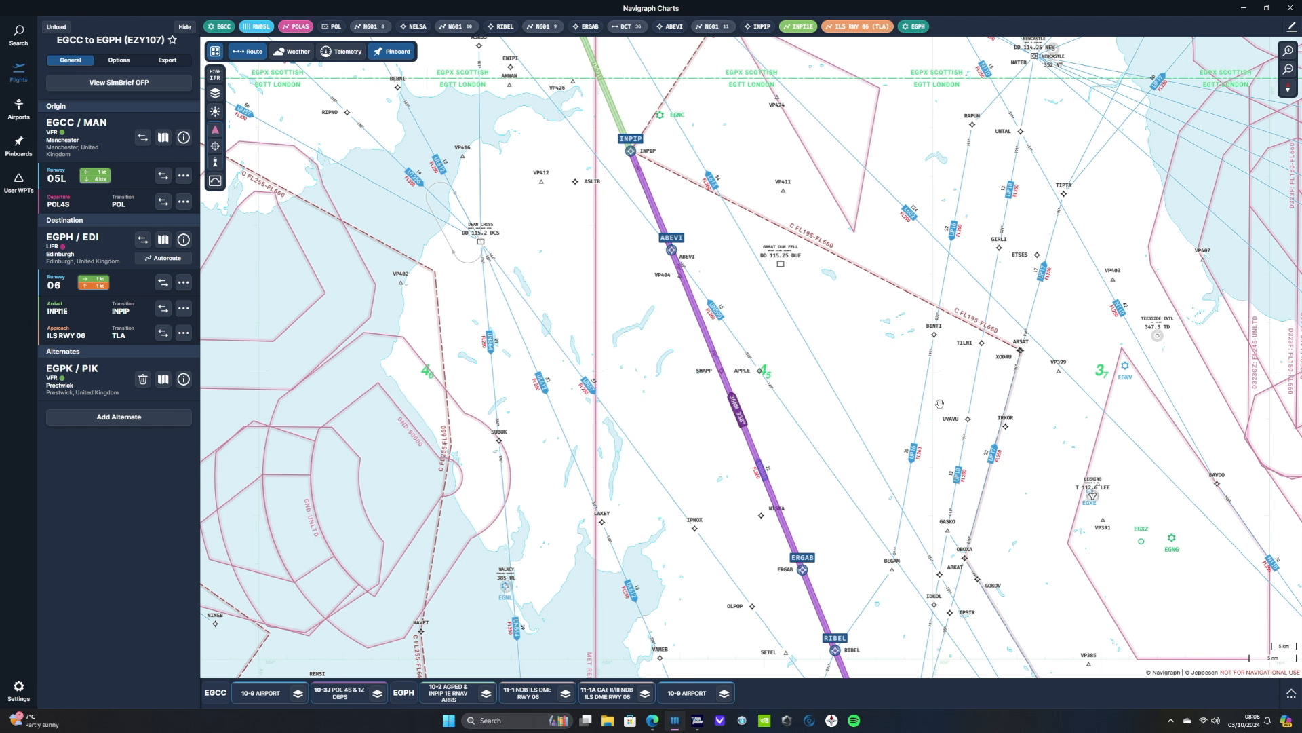
Insert waypoint UVAVU into the route after ERGAB, ahead of ABEVI
click(968, 409)
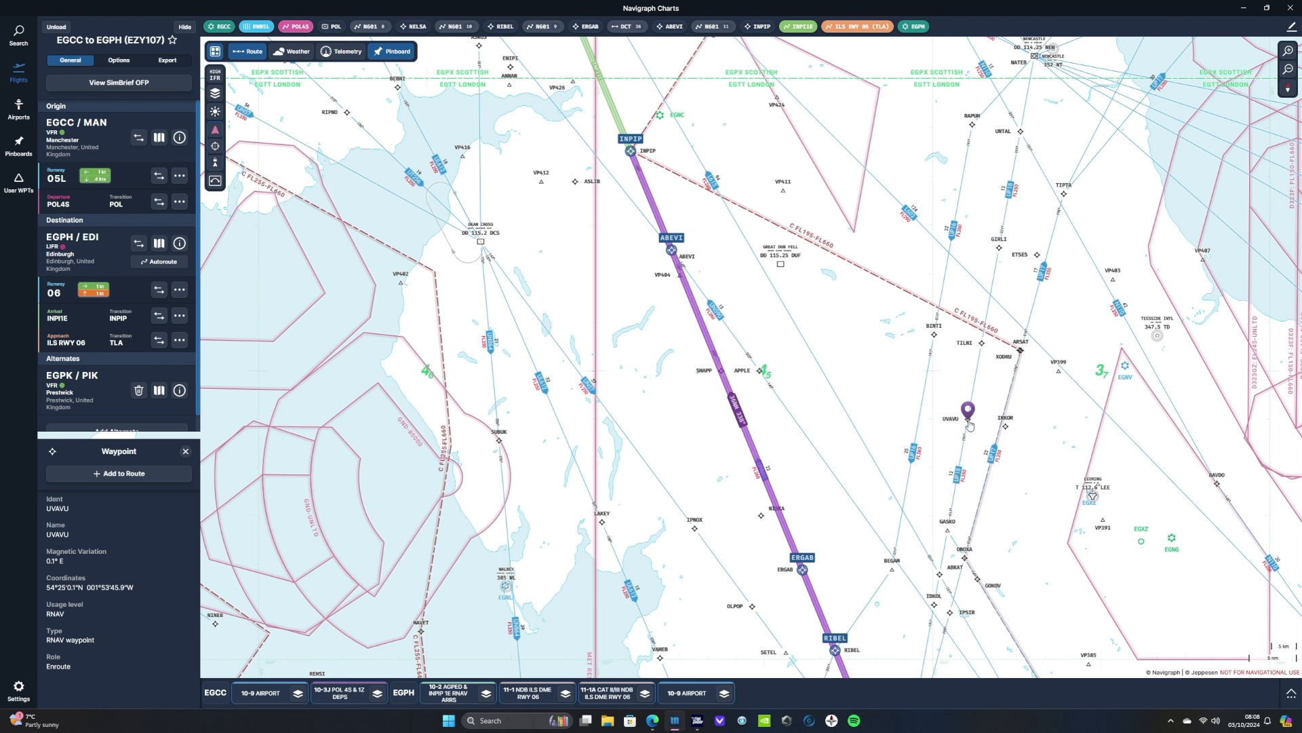
mouse_move(382, 517)
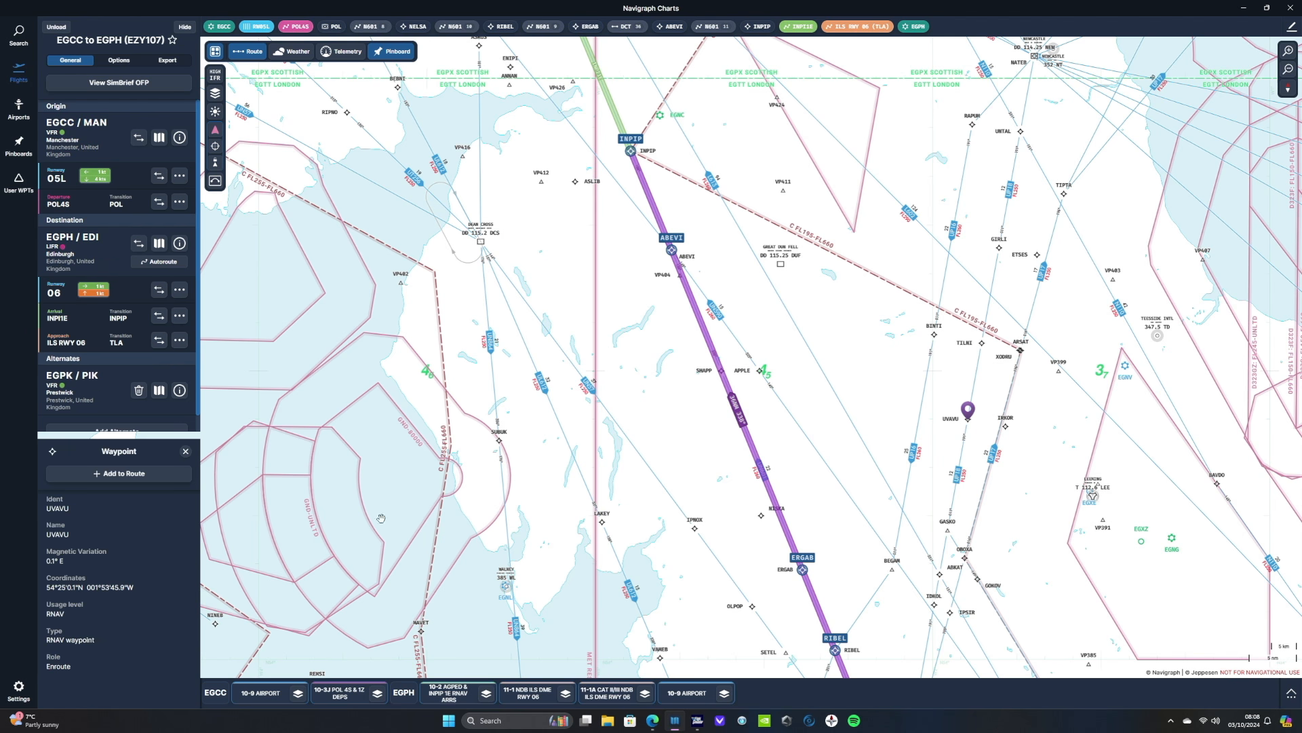
mouse_move(987, 427)
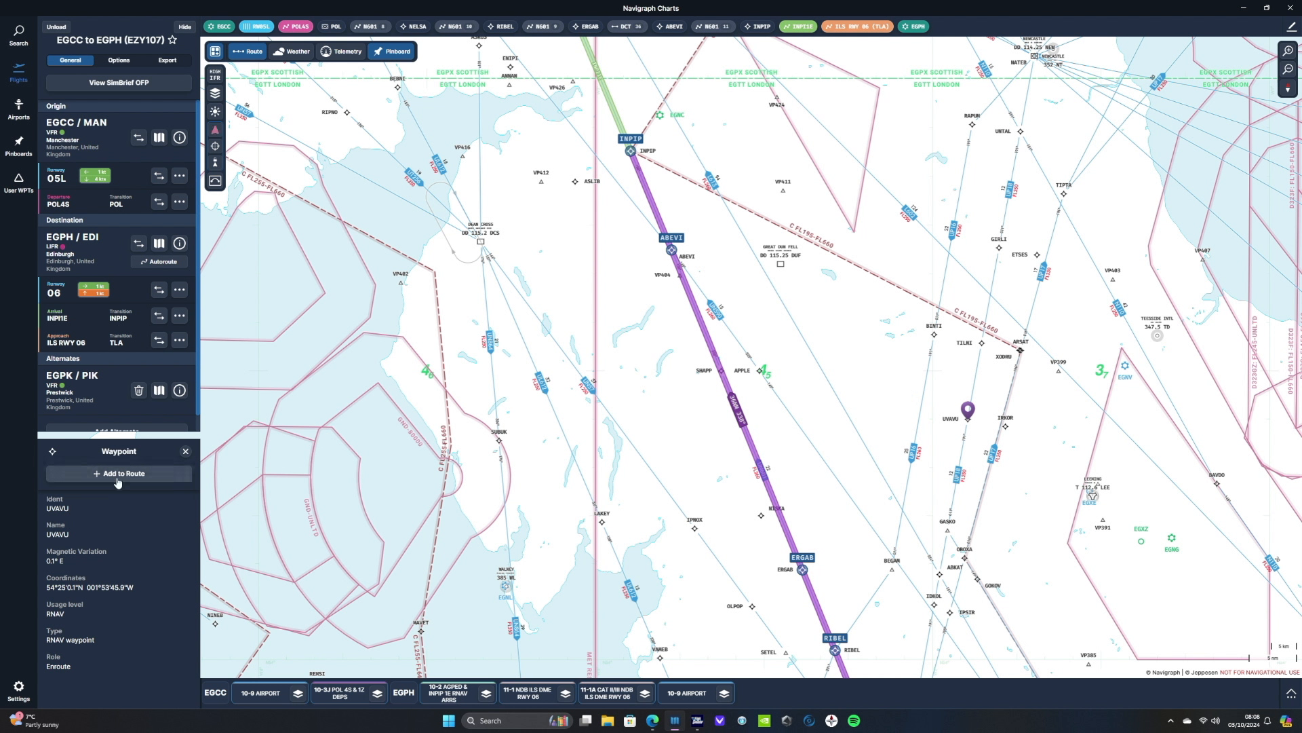
click(120, 474)
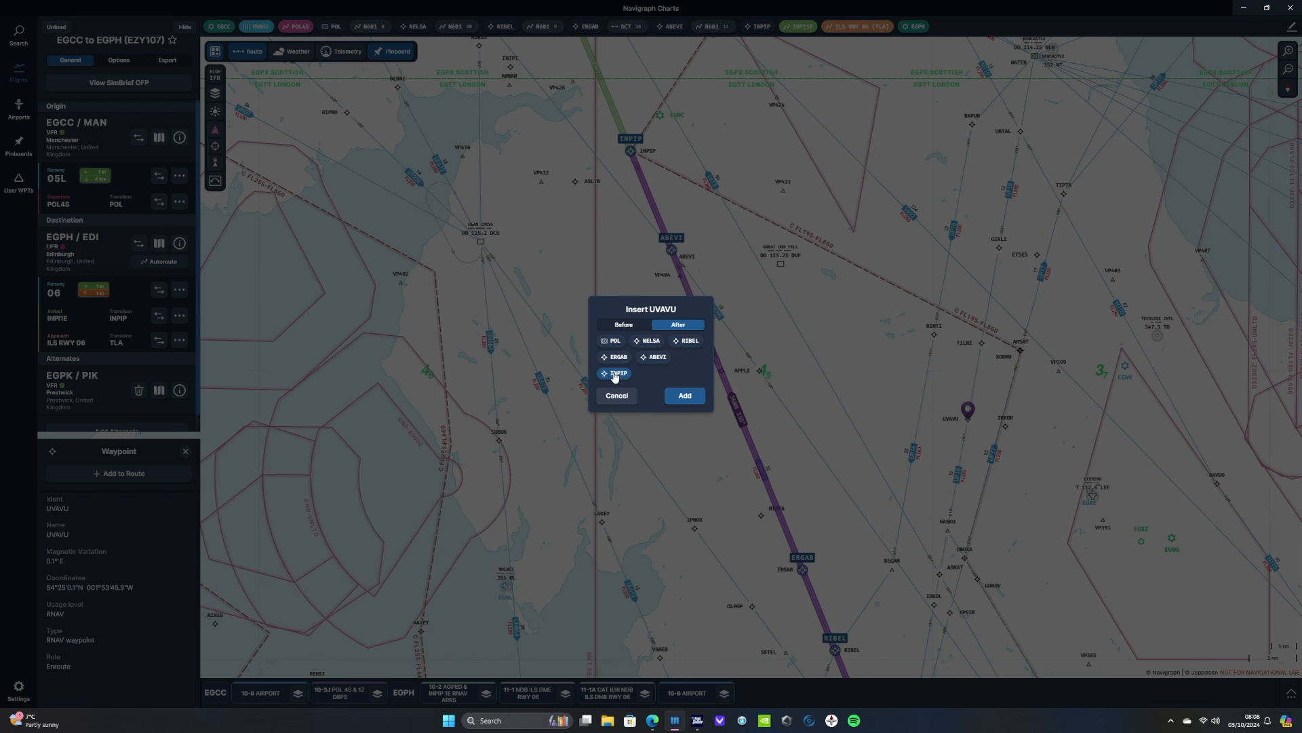
click(617, 357)
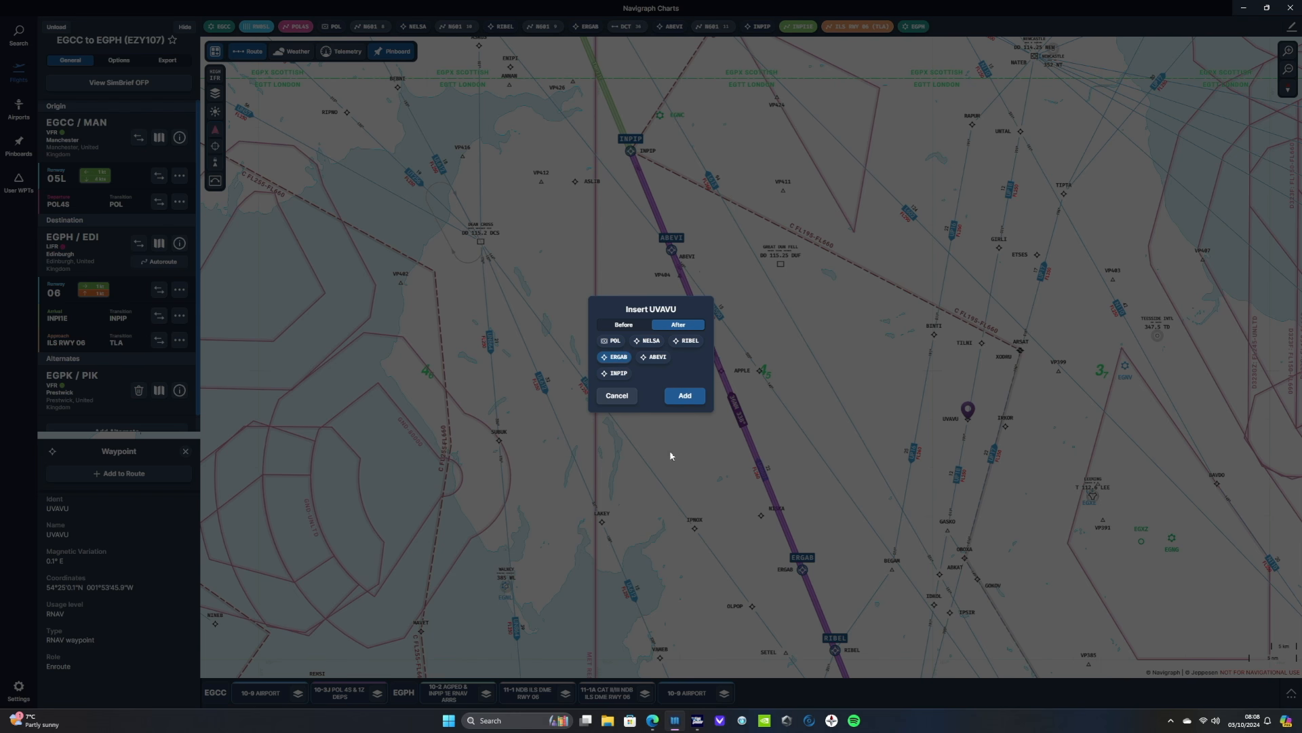
click(683, 395)
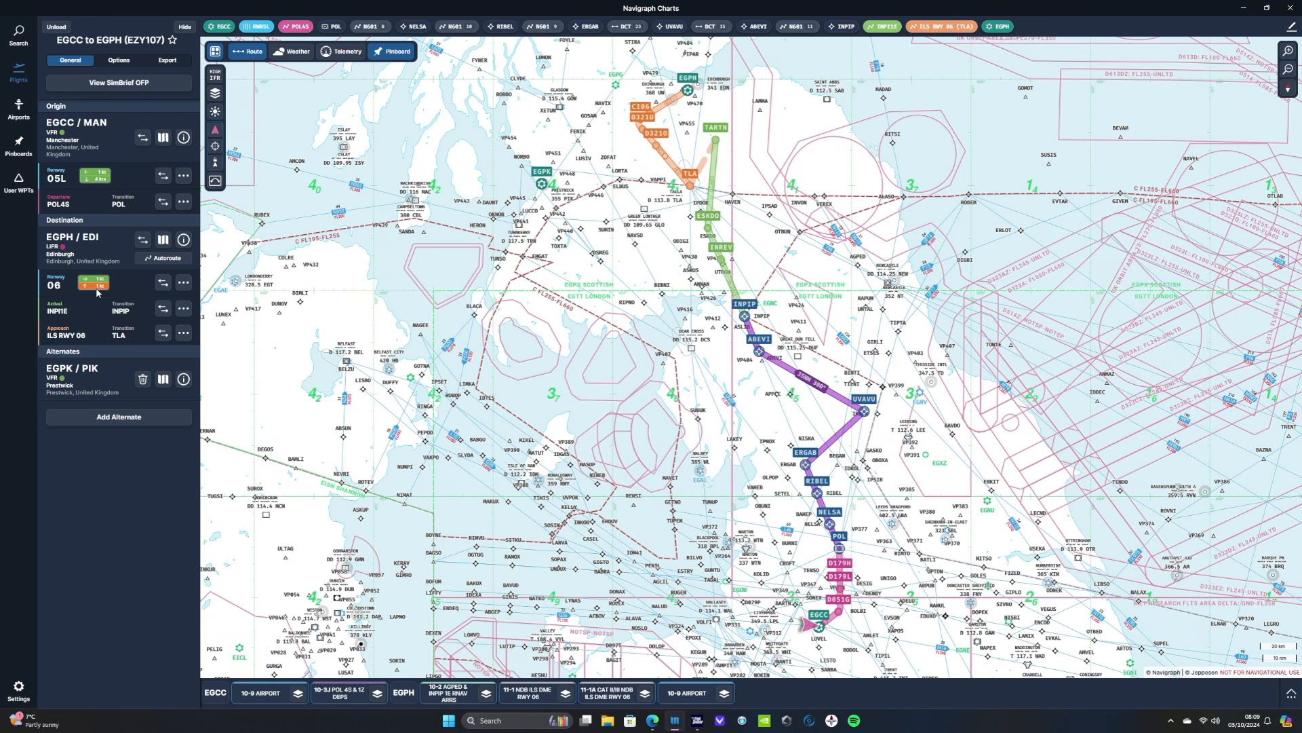
mouse_move(257, 632)
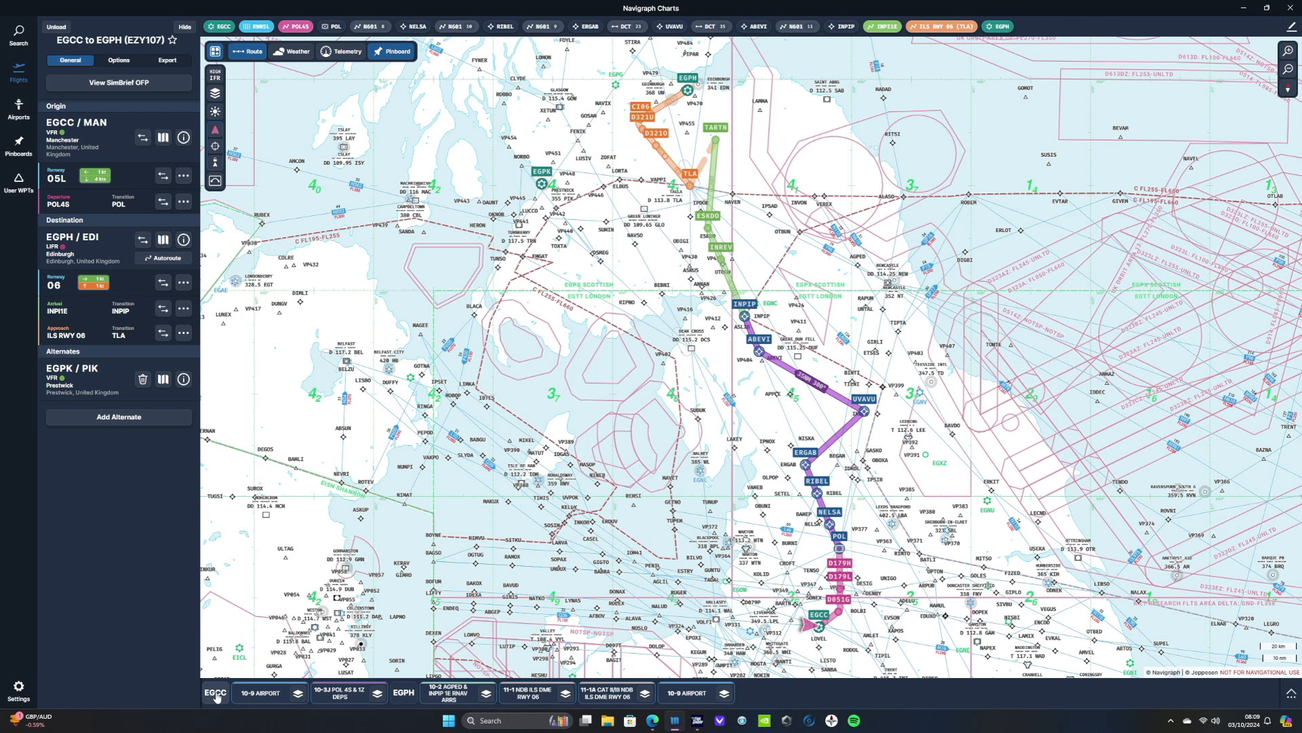
mouse_move(336, 712)
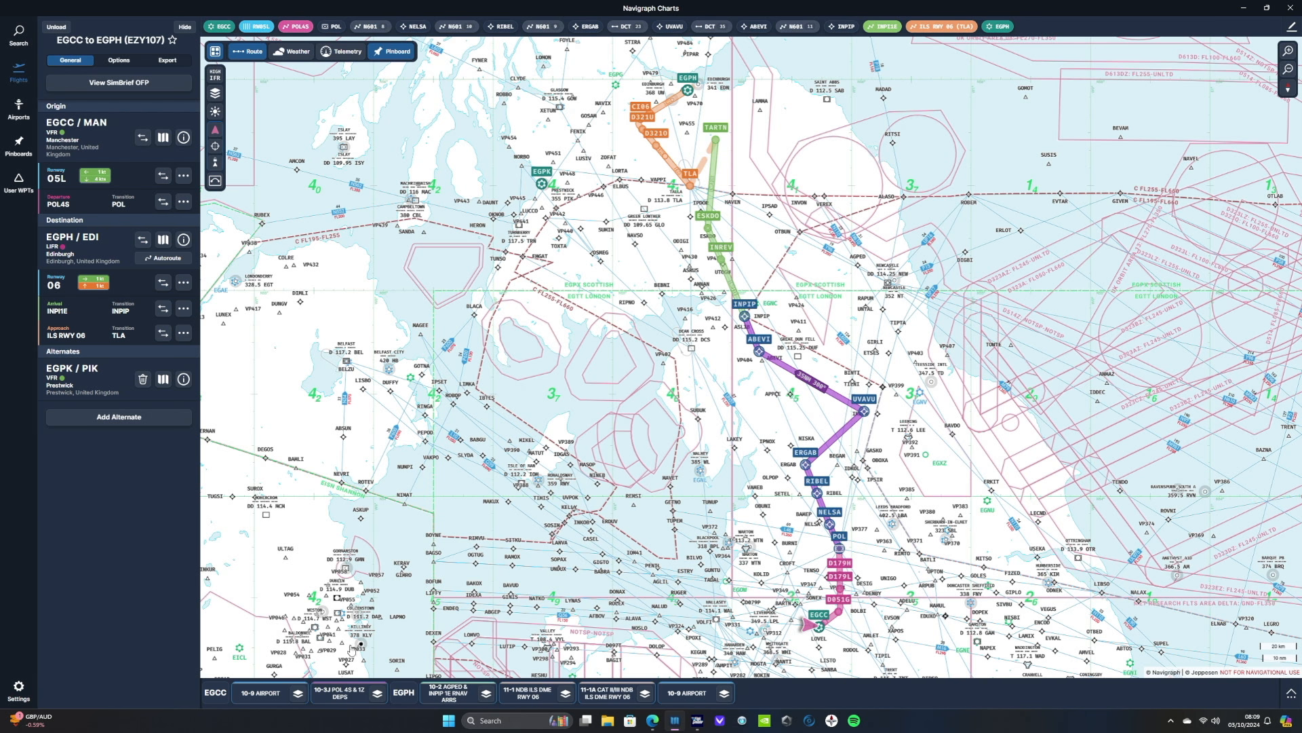
Open Manchester's 10-3J POL 4S & POL 1Z departure chart for runways 05L/05R
click(342, 692)
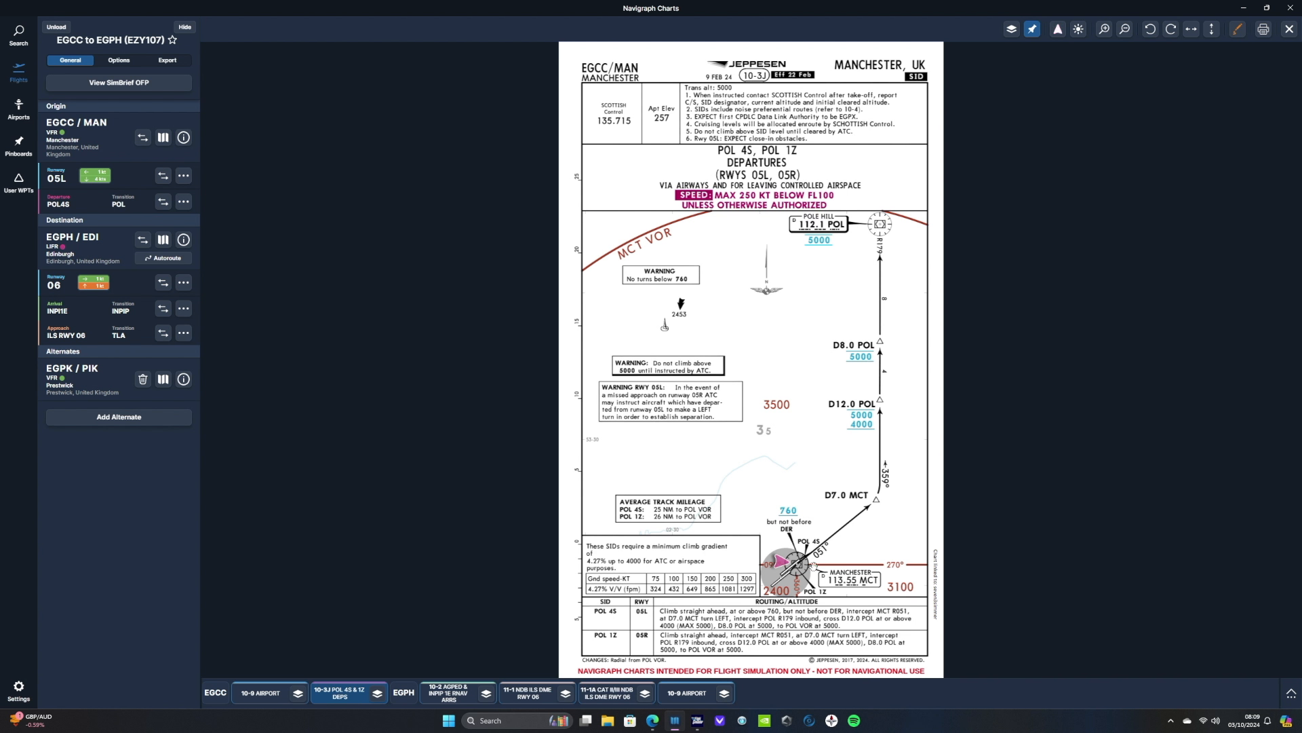
mouse_move(1265, 121)
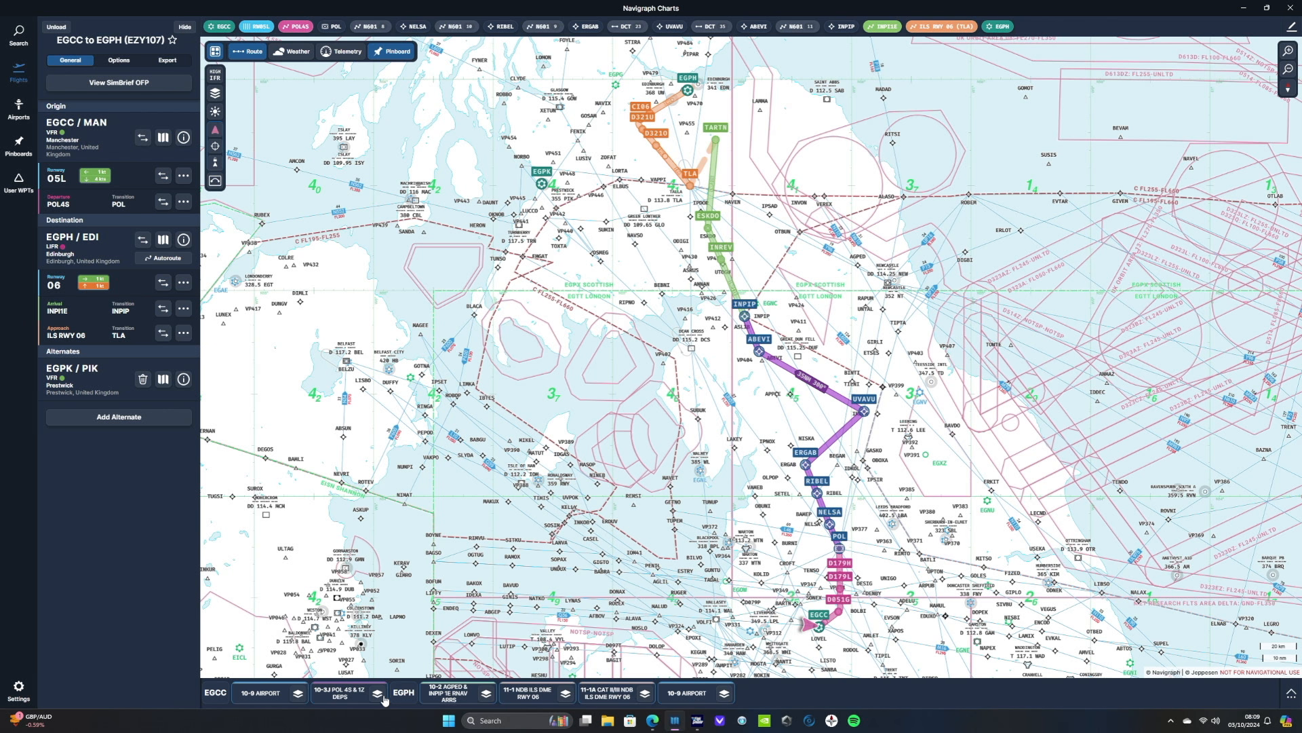
click(339, 691)
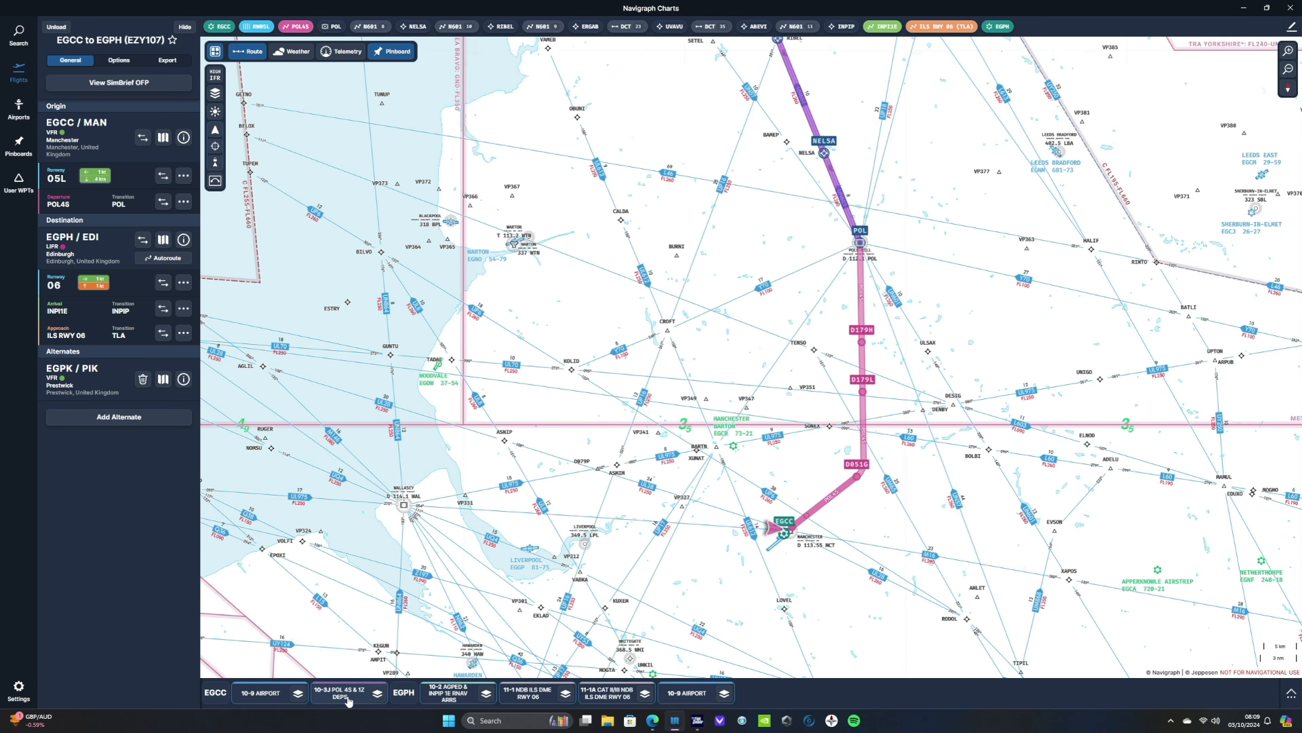
click(343, 695)
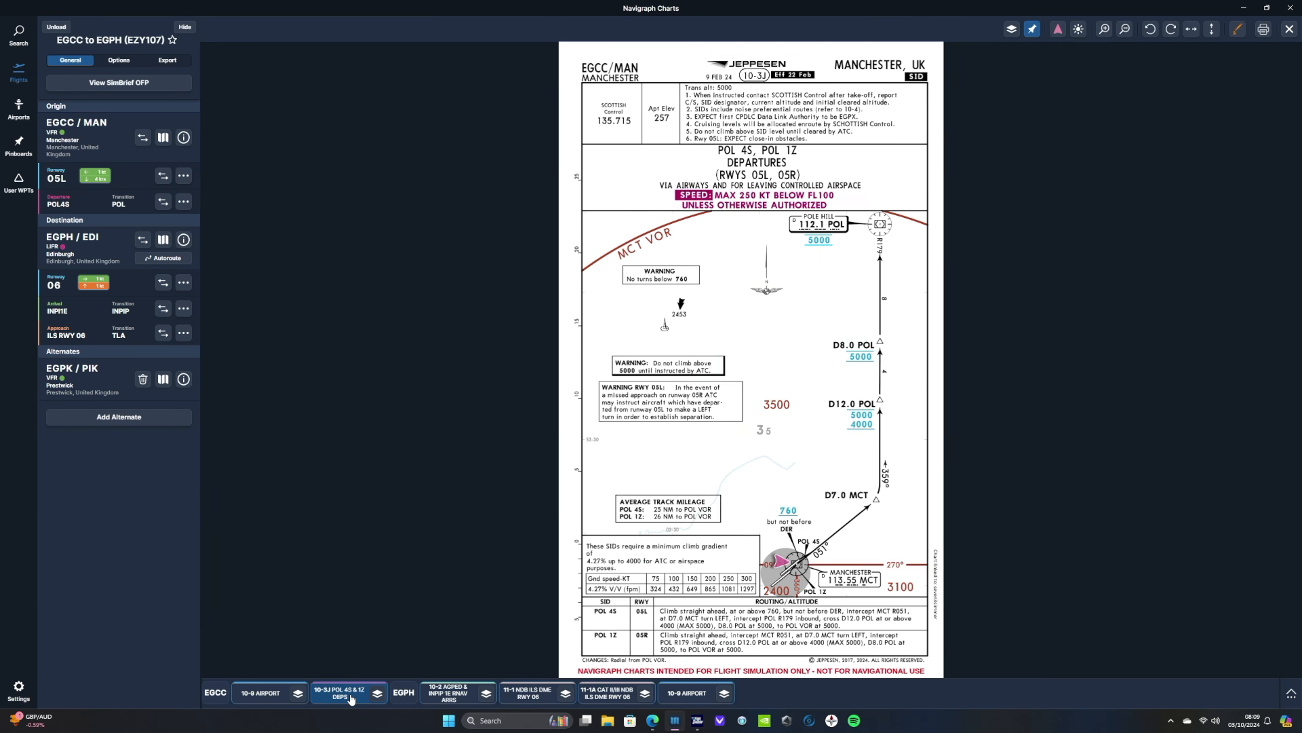
mouse_move(1113, 218)
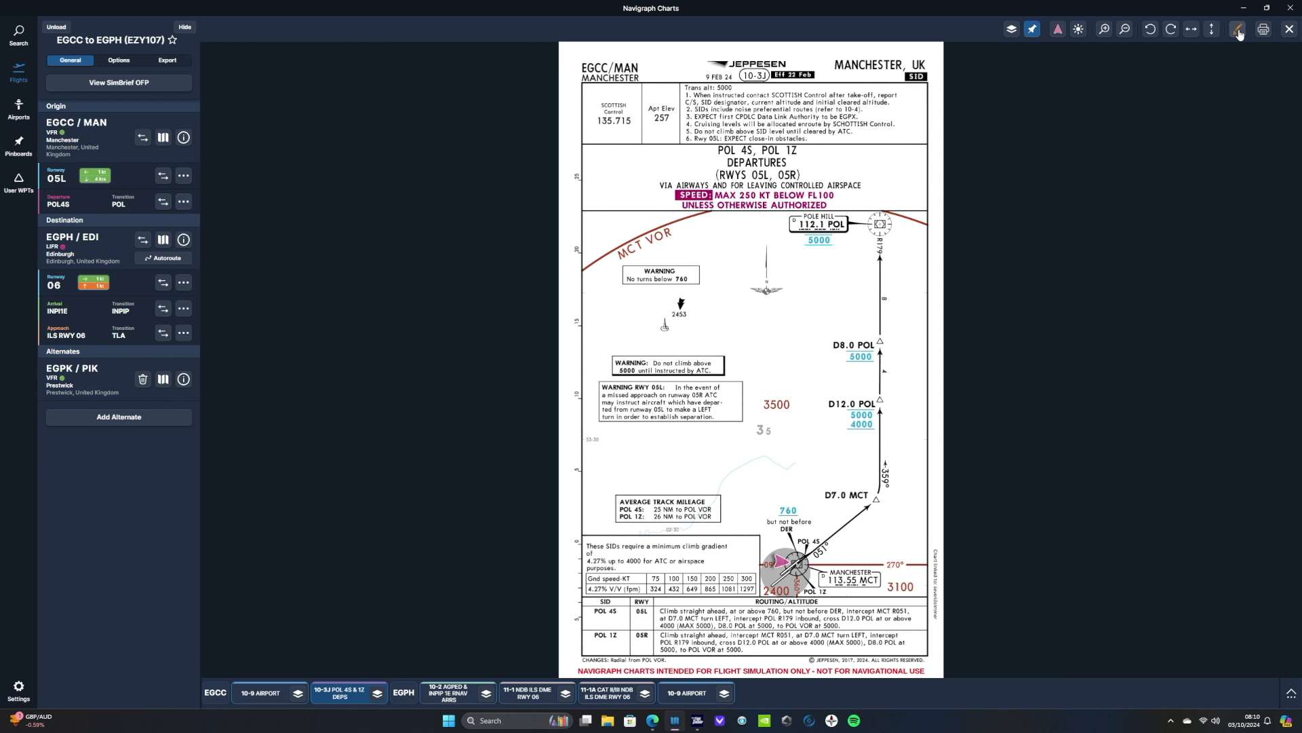
Box the close-in obstacles note in red and trace the climb track on POL 4S
click(1238, 28)
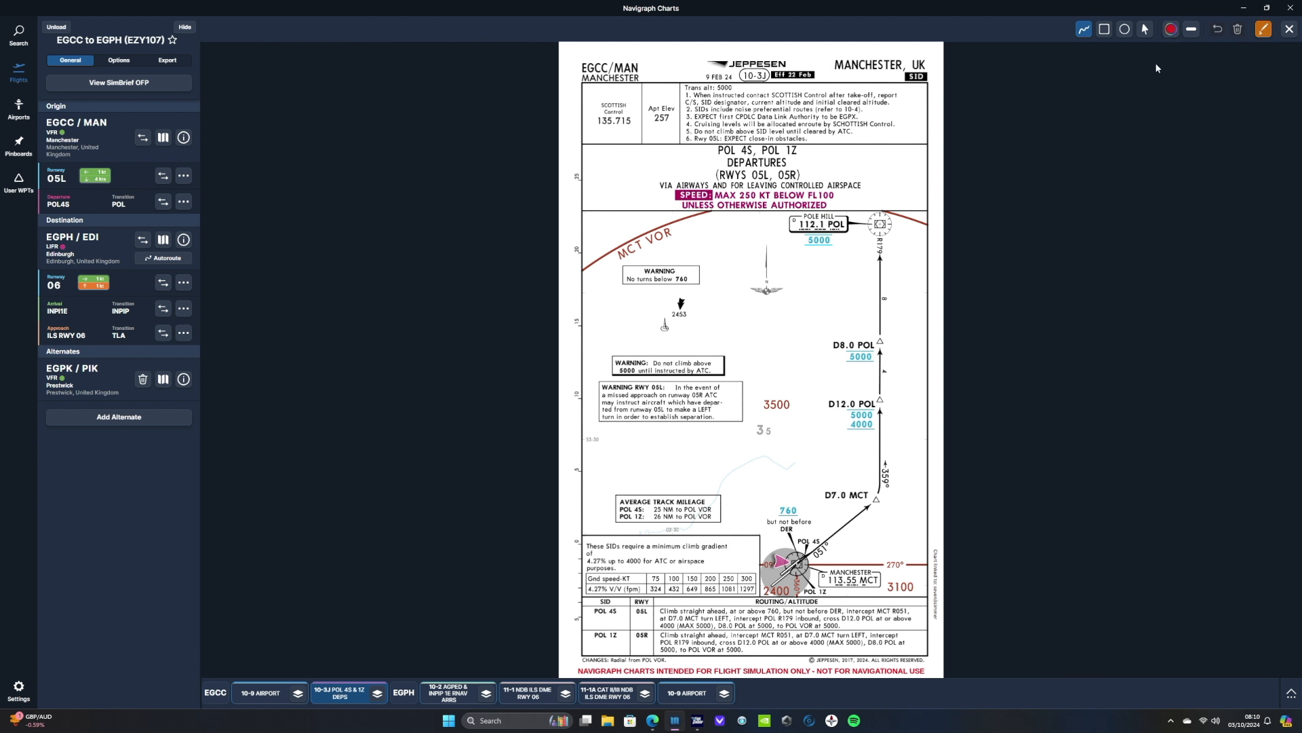
mouse_move(1182, 36)
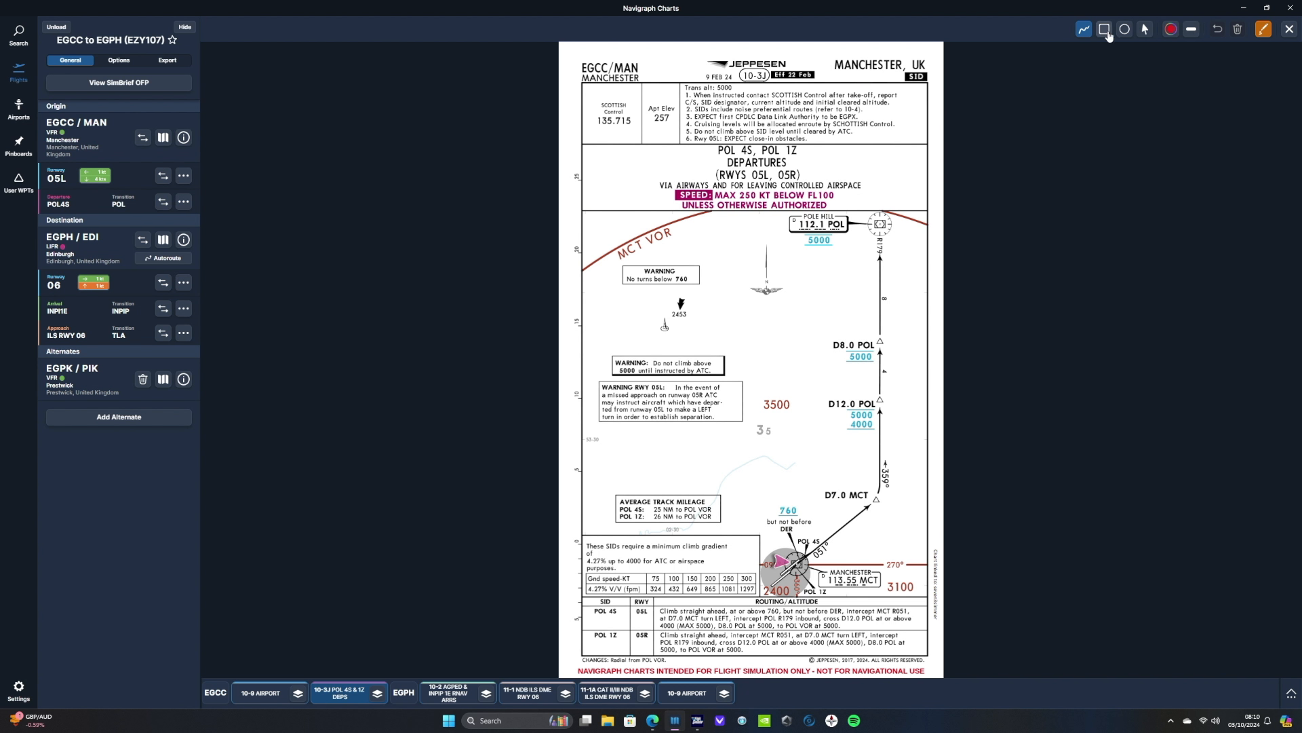
click(1105, 28)
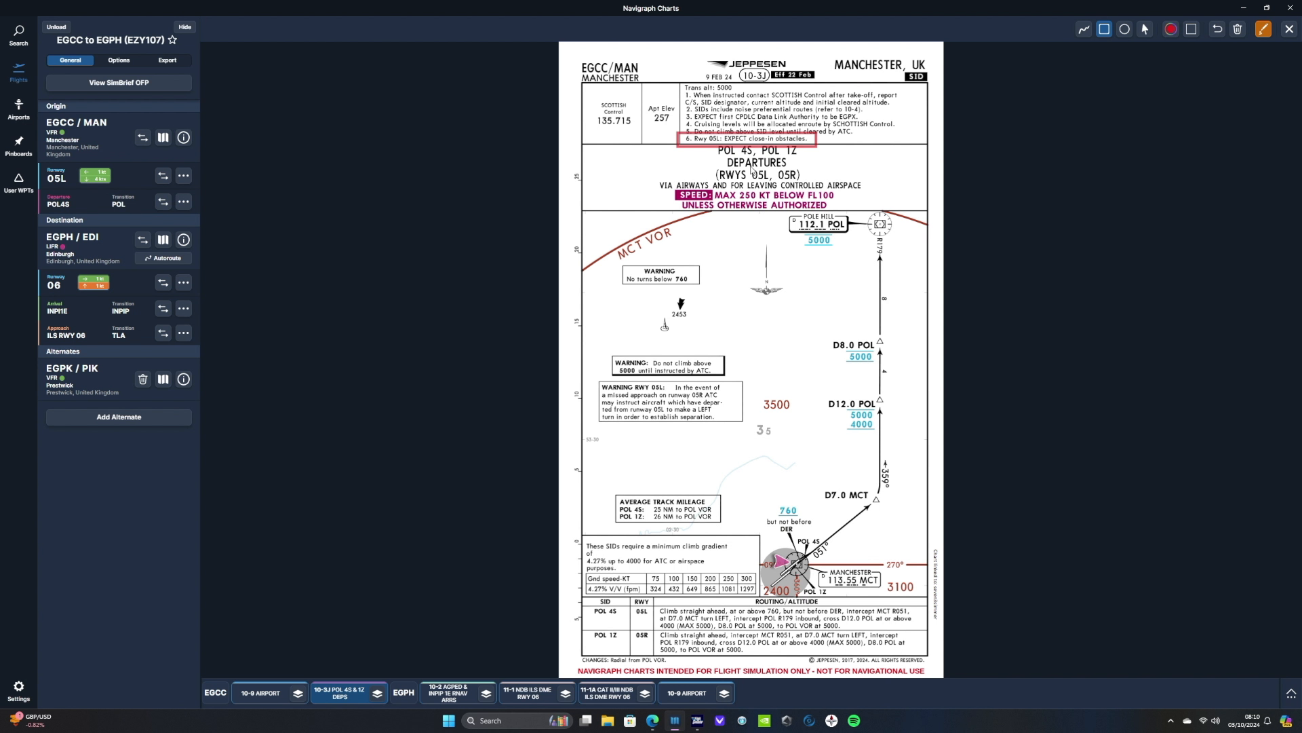
mouse_move(1208, 148)
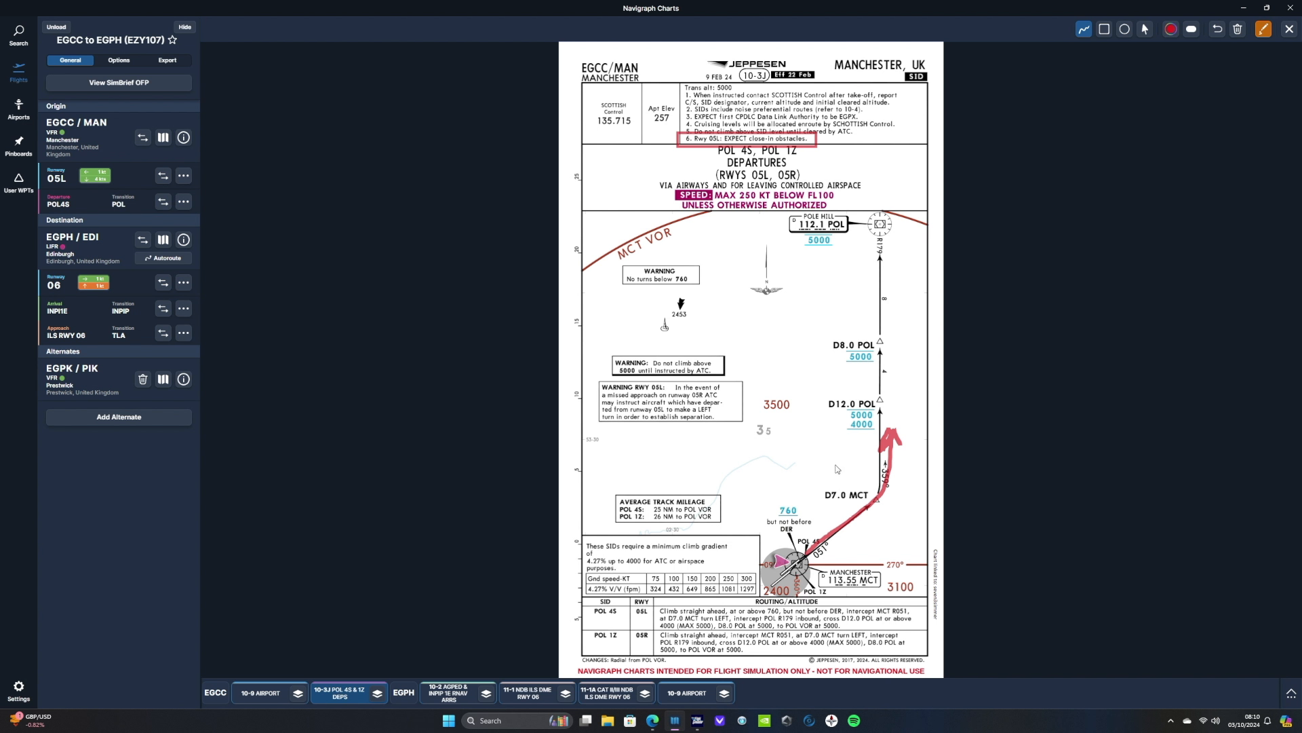
mouse_move(1123, 28)
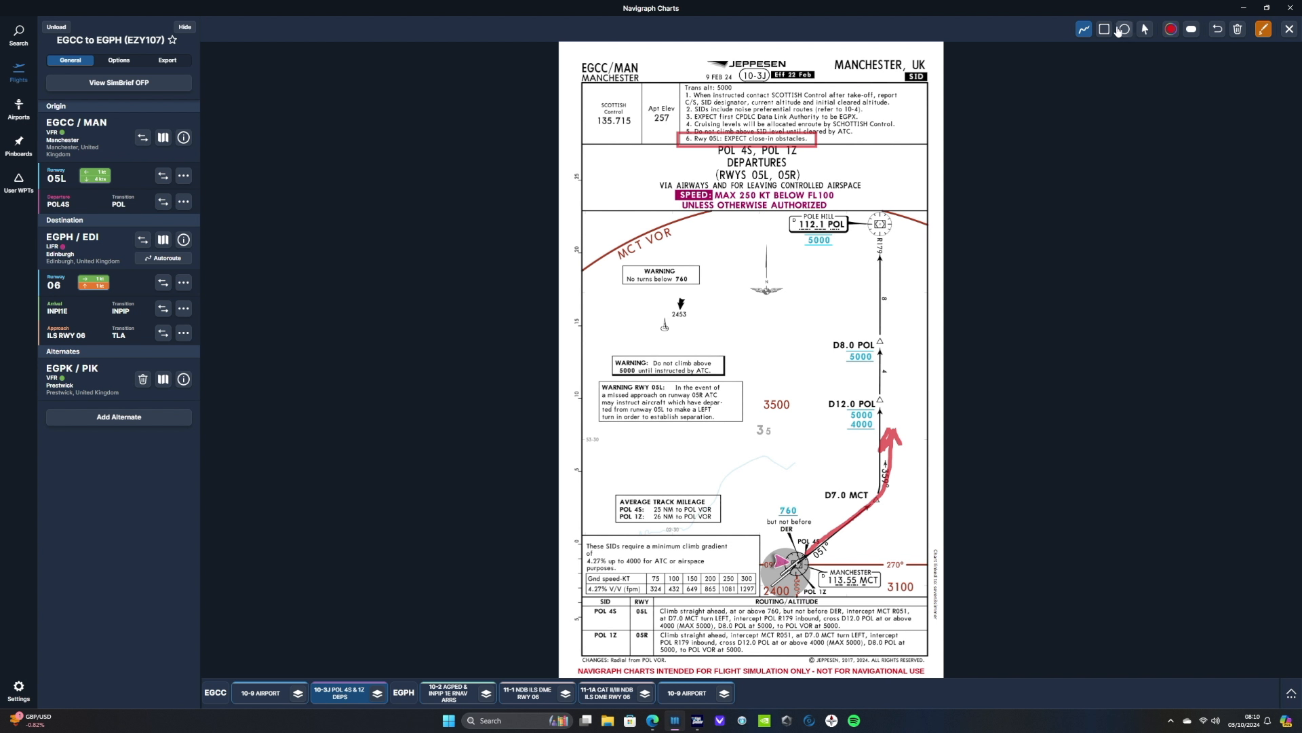
click(1123, 28)
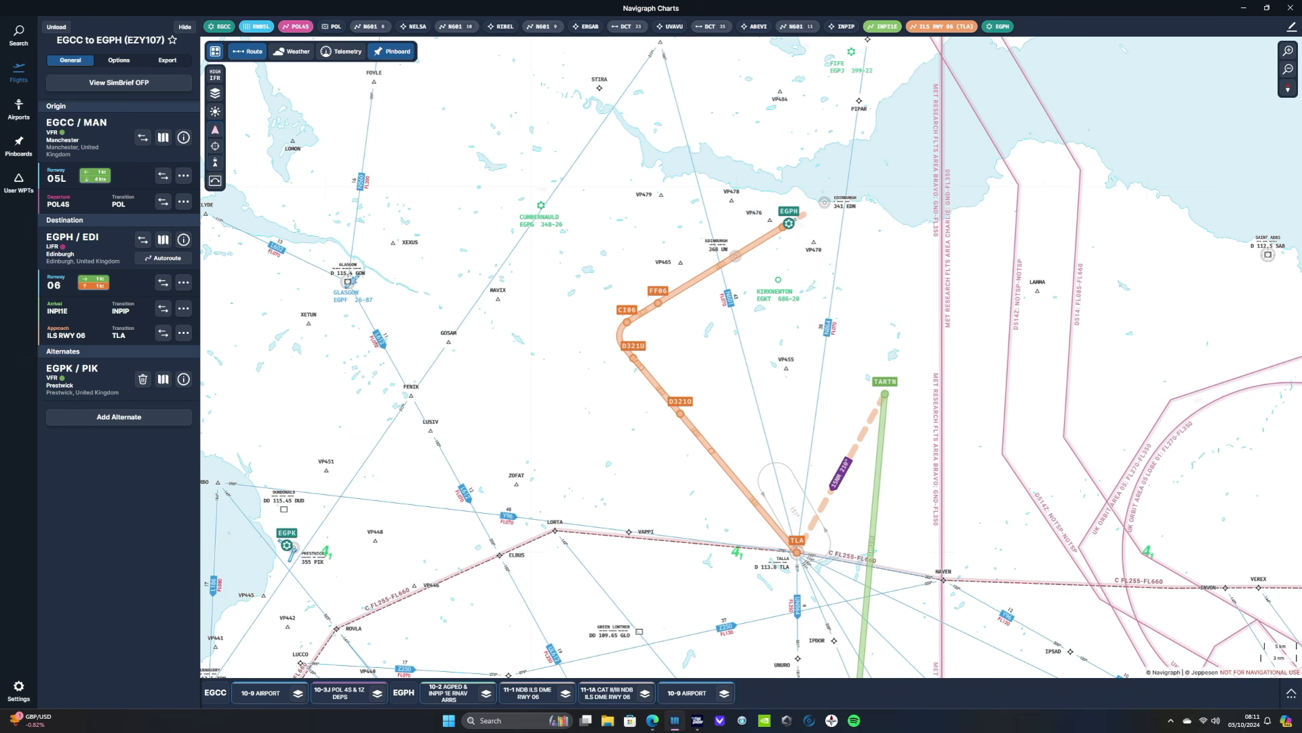
View Edinburgh's INPIP 1E arrival, ILS DME Rwy 06 approach and 10-9 airport diagram
click(445, 691)
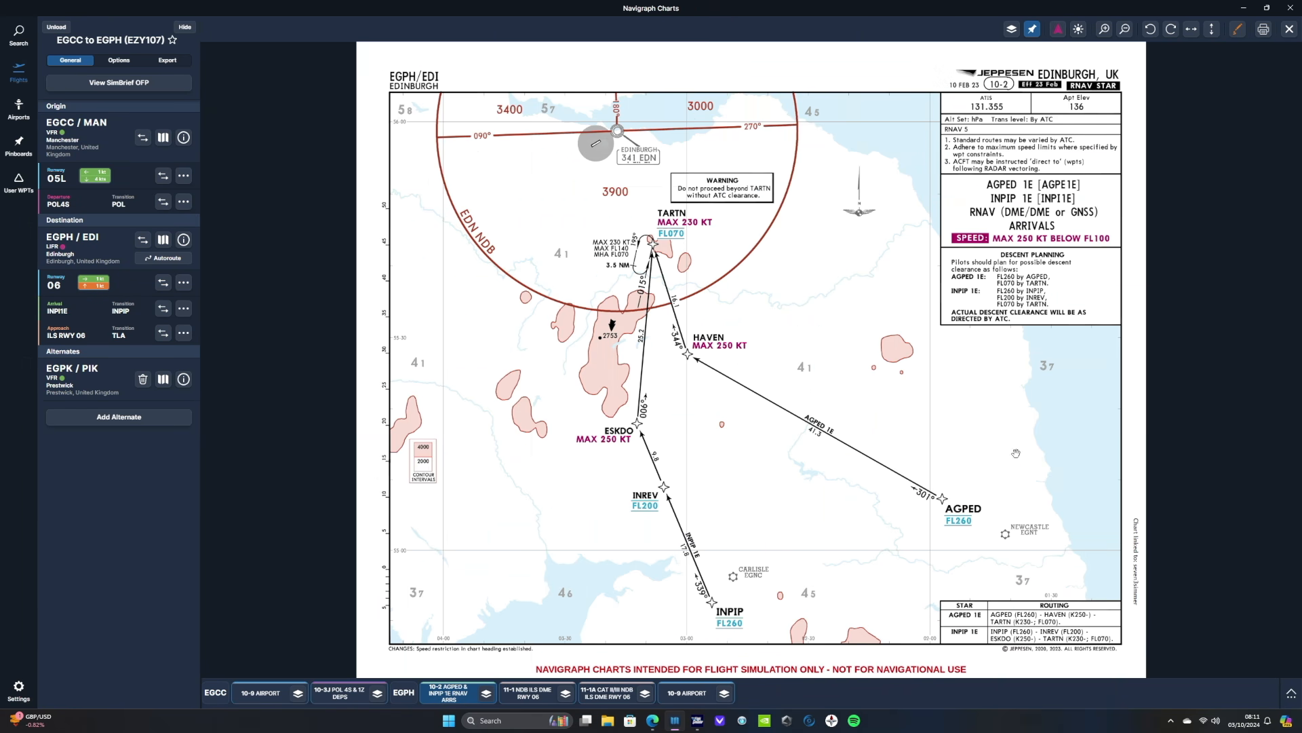
click(529, 693)
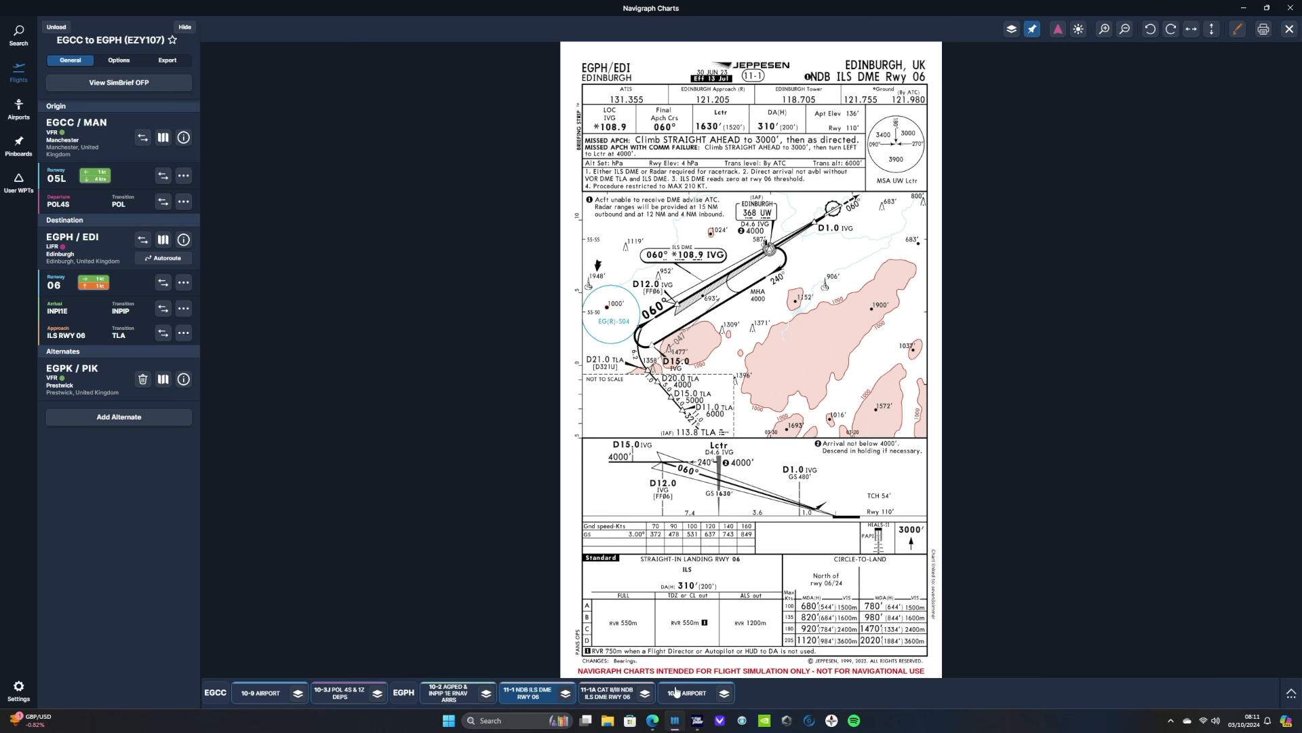
click(684, 695)
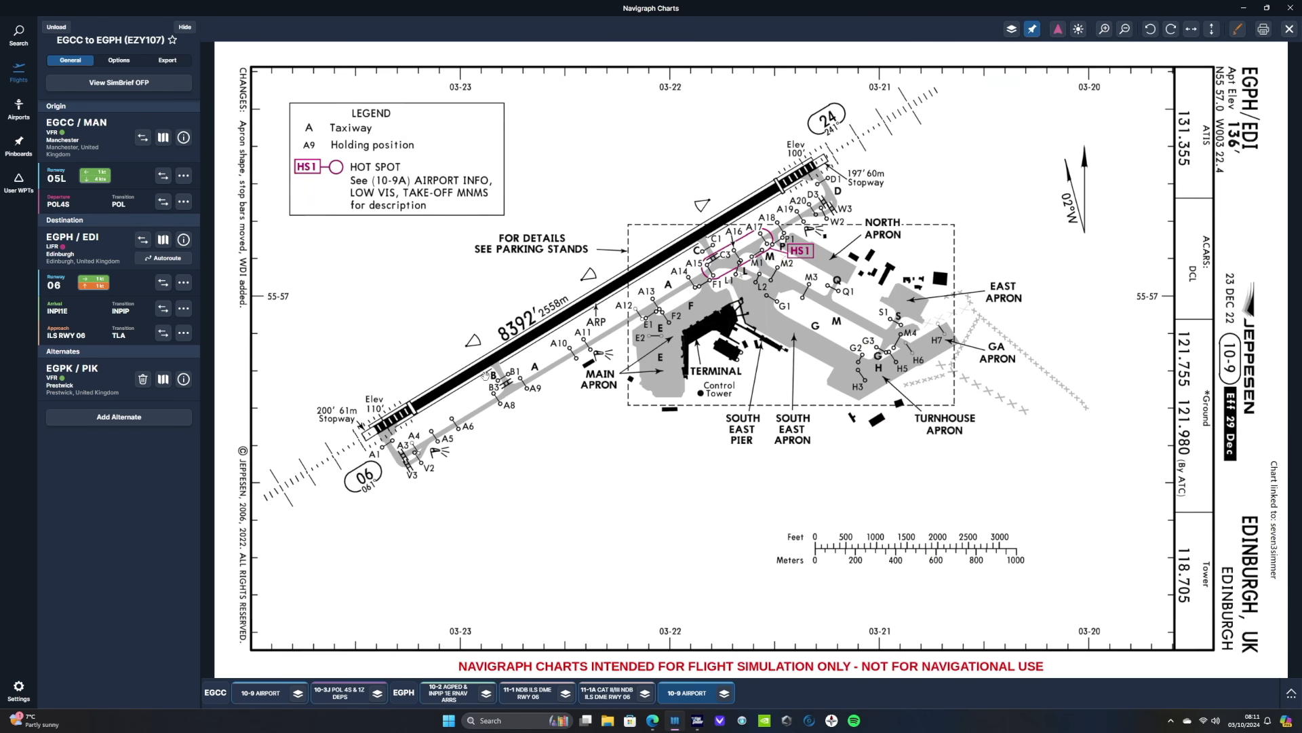
mouse_move(486, 376)
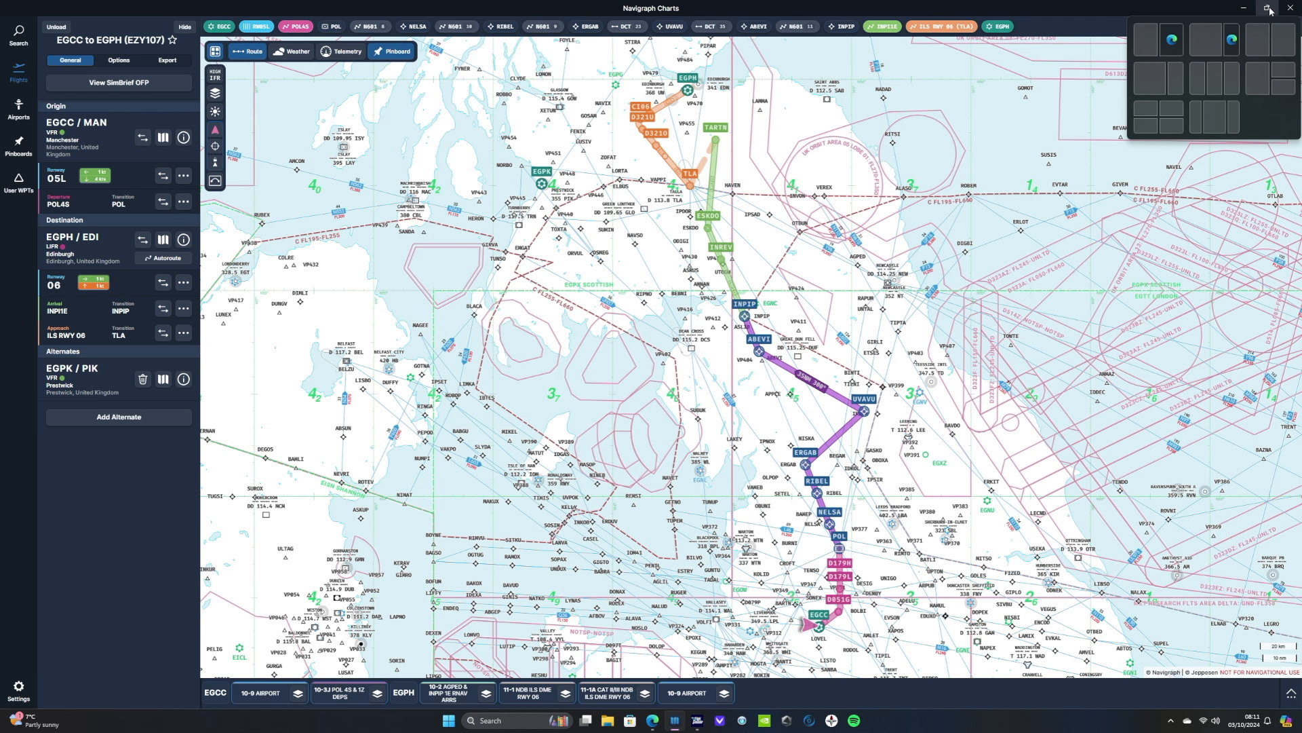
Snap the charts window smaller beside the A320 MCDU showing the EZY107 EGCC–EGPH plan
click(1270, 11)
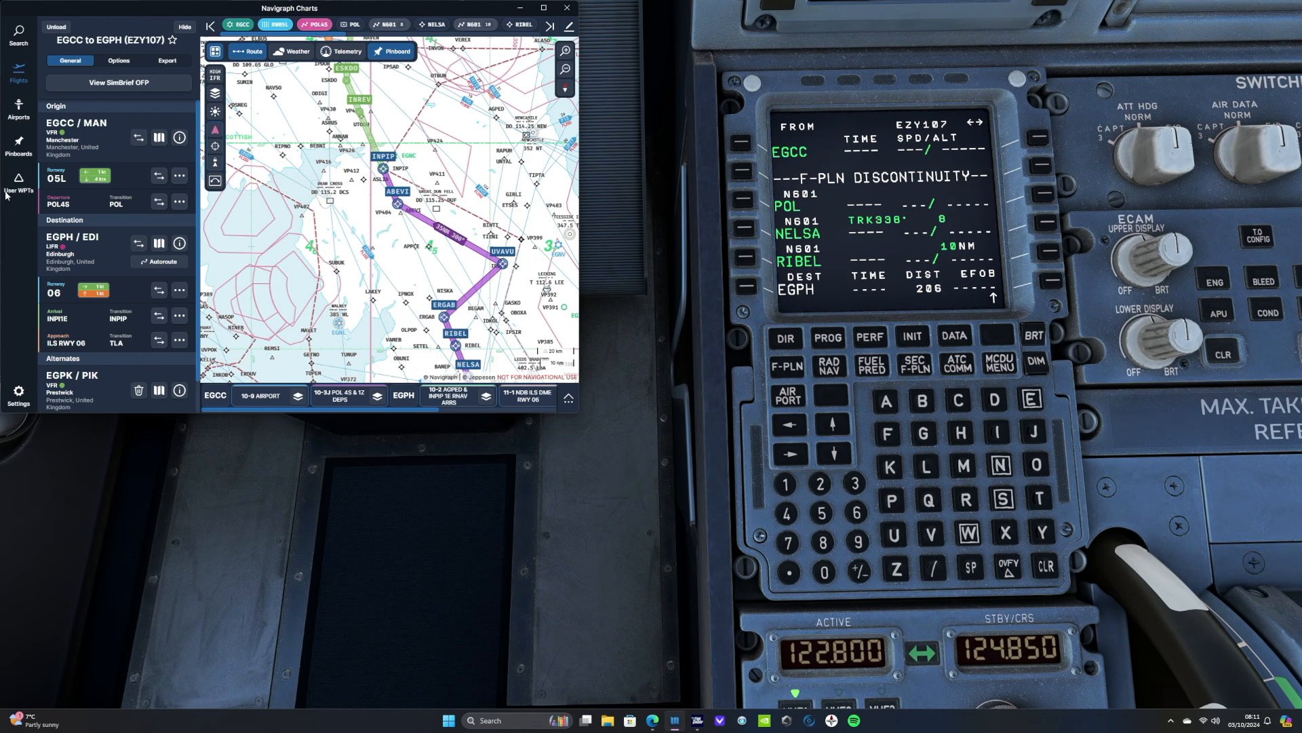
mouse_move(171, 220)
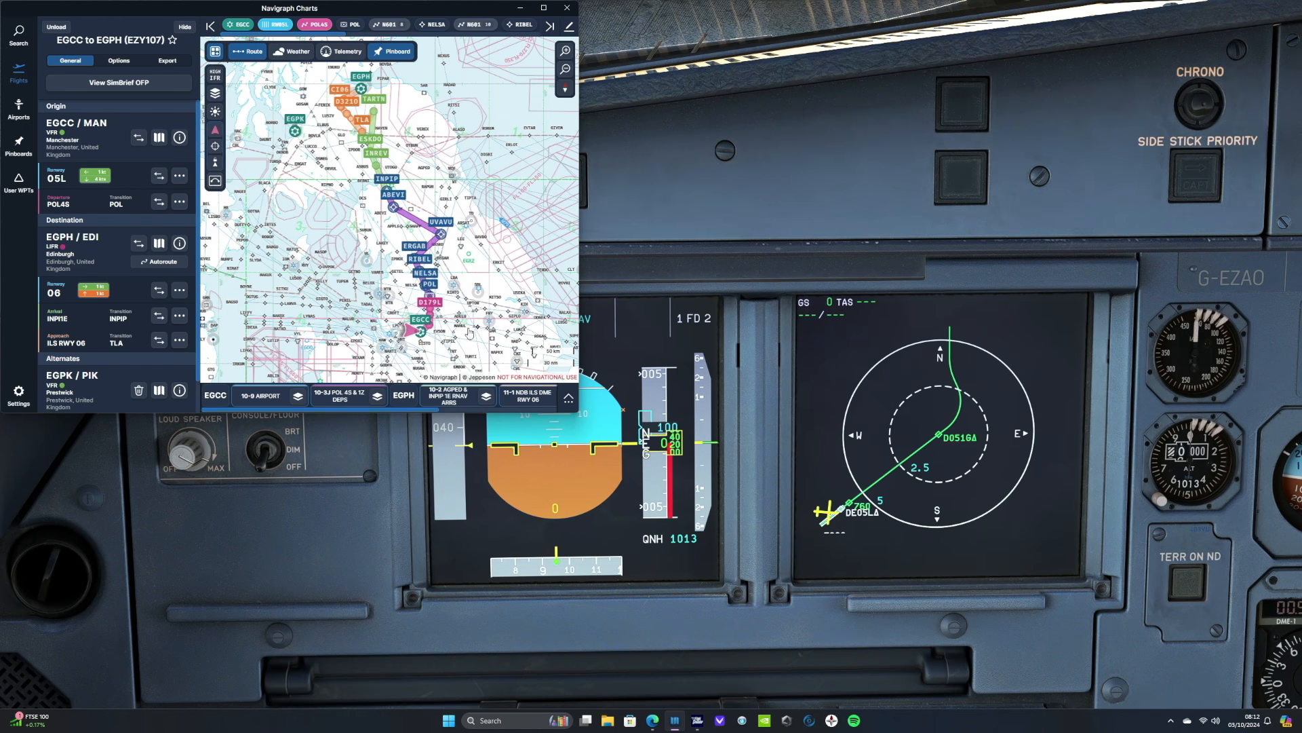
Zoom the map onto the EGCC–POL segment alongside the ND showing D179H and D179L
click(338, 398)
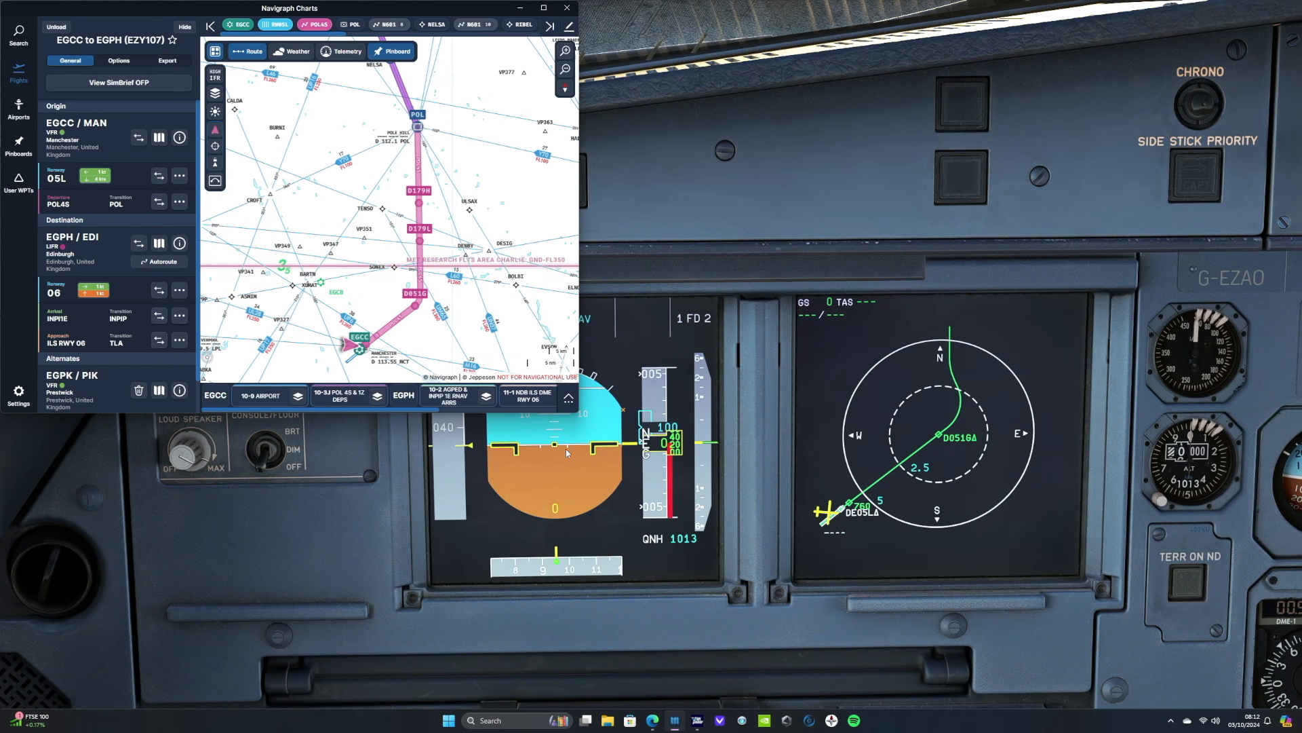
mouse_move(372, 354)
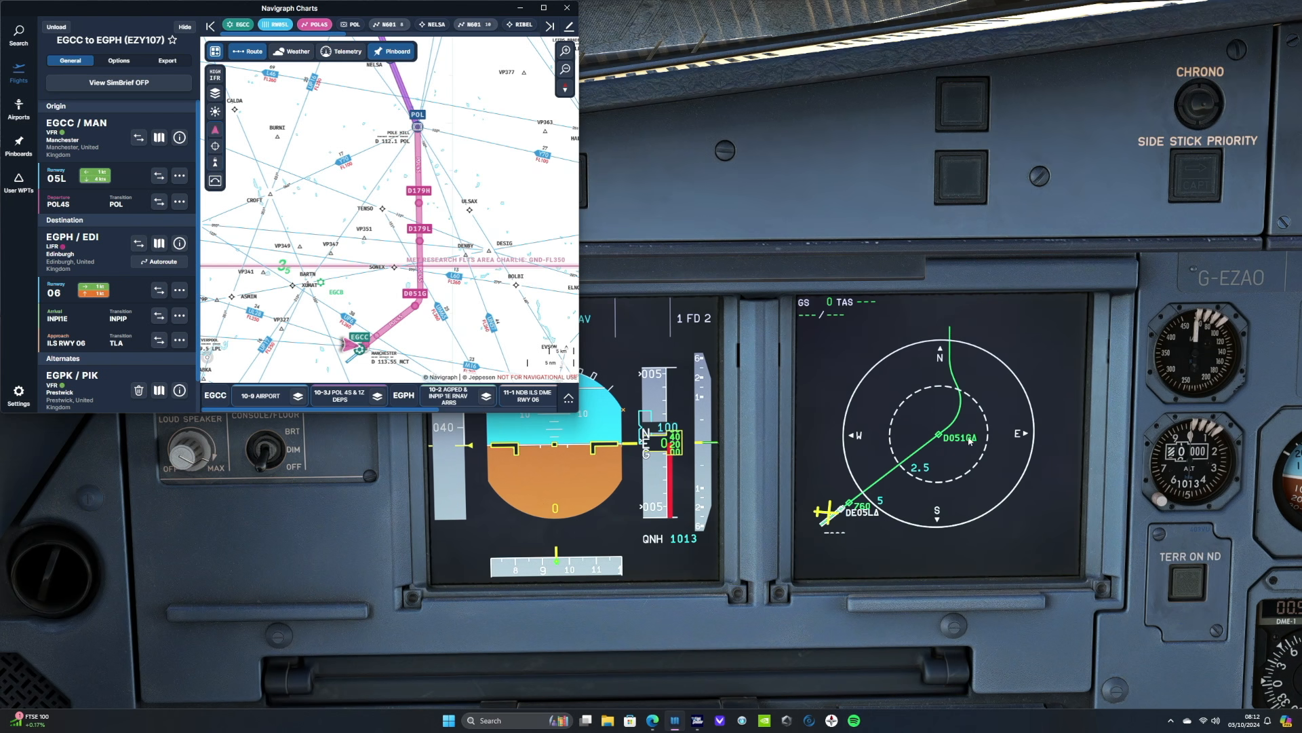
click(568, 8)
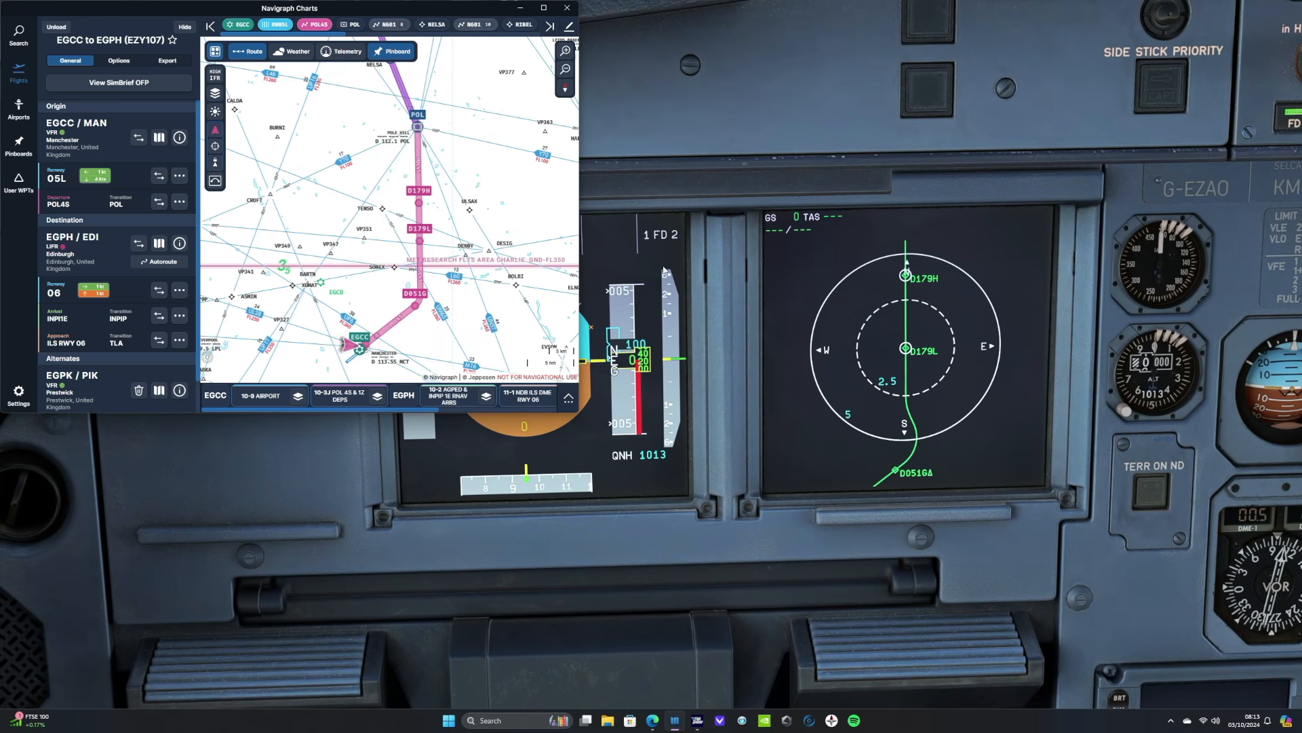
mouse_move(827, 376)
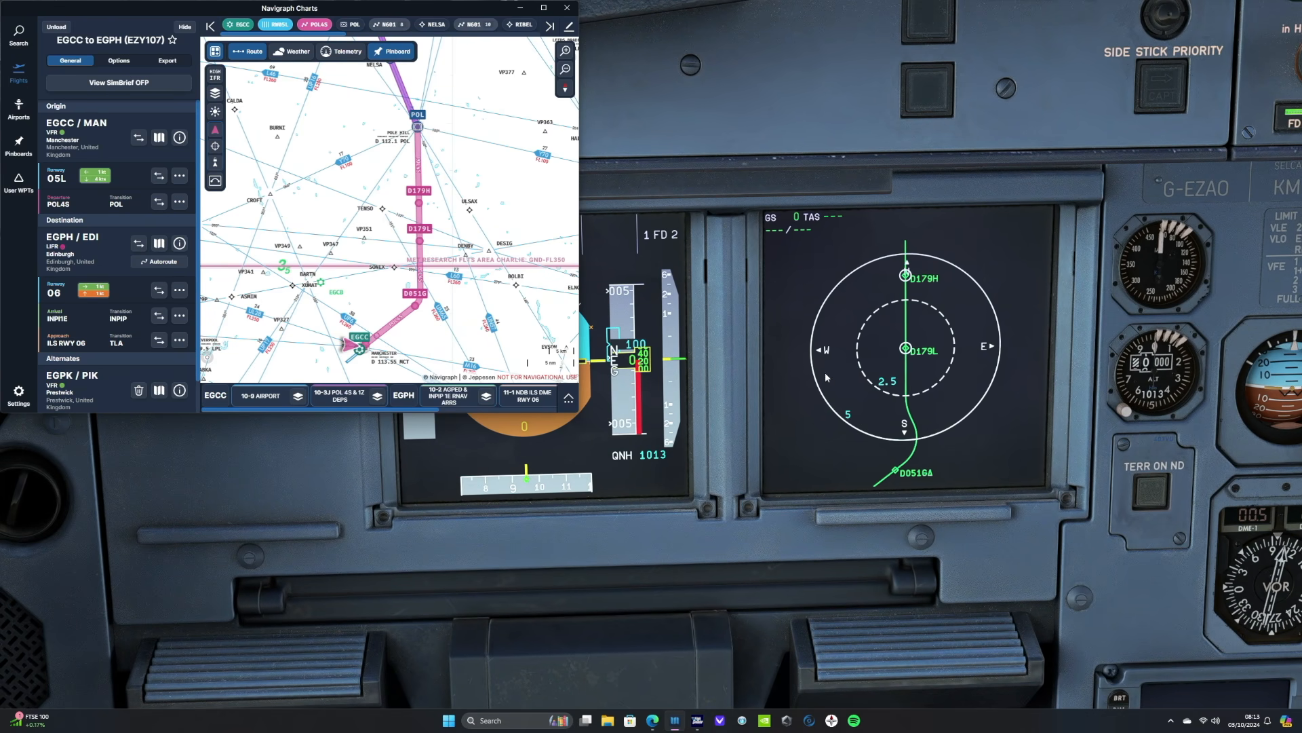